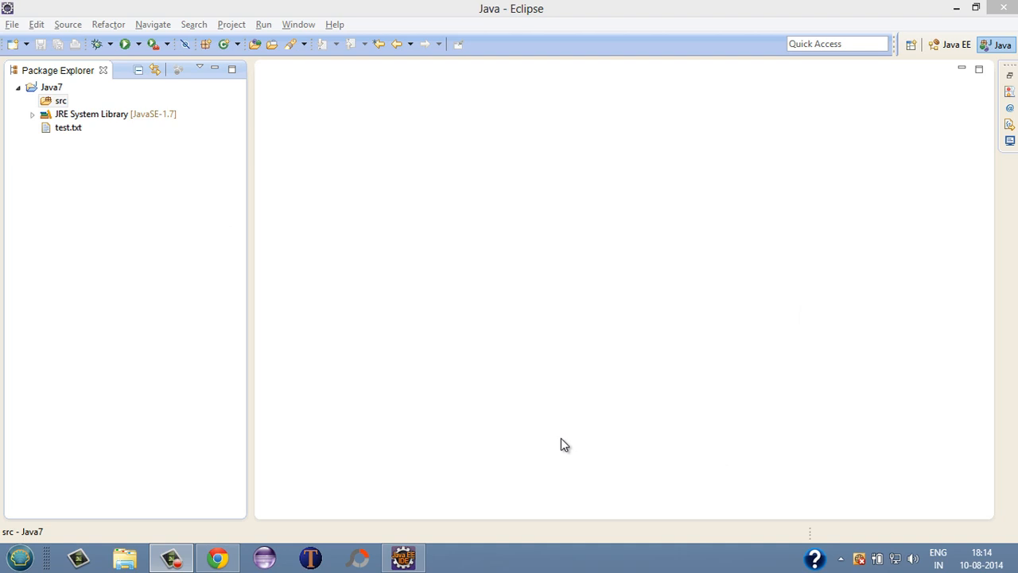
# - Start a new Java class in the src folder of the Java7 project
pyautogui.click(61, 101)
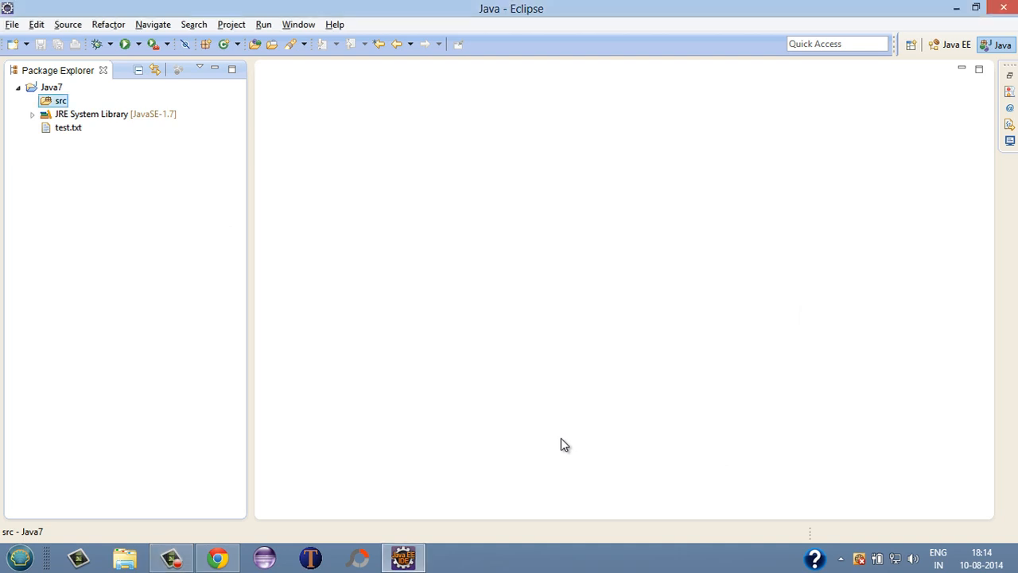
pyautogui.moveTo(185, 279)
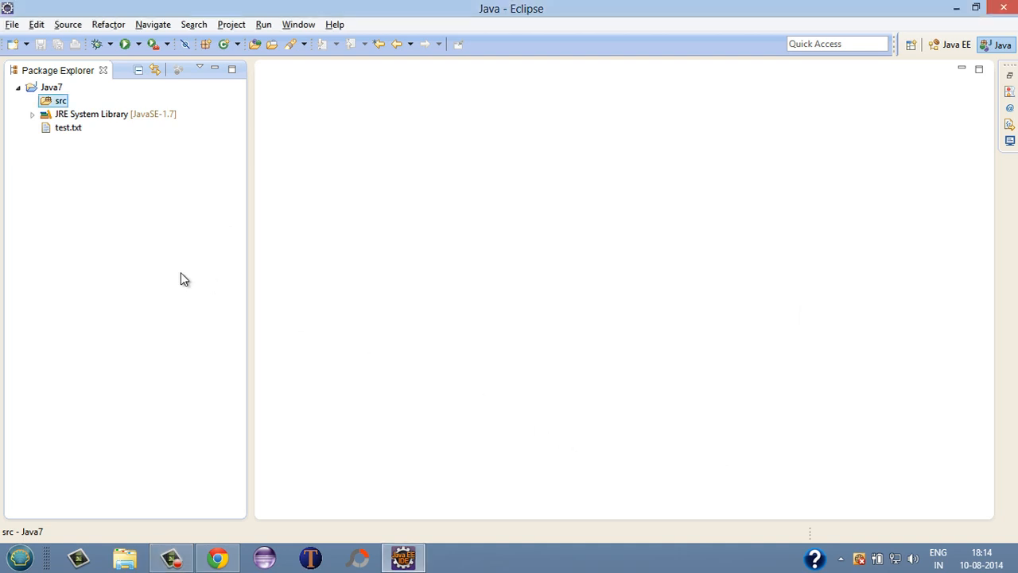
pyautogui.moveTo(149, 242)
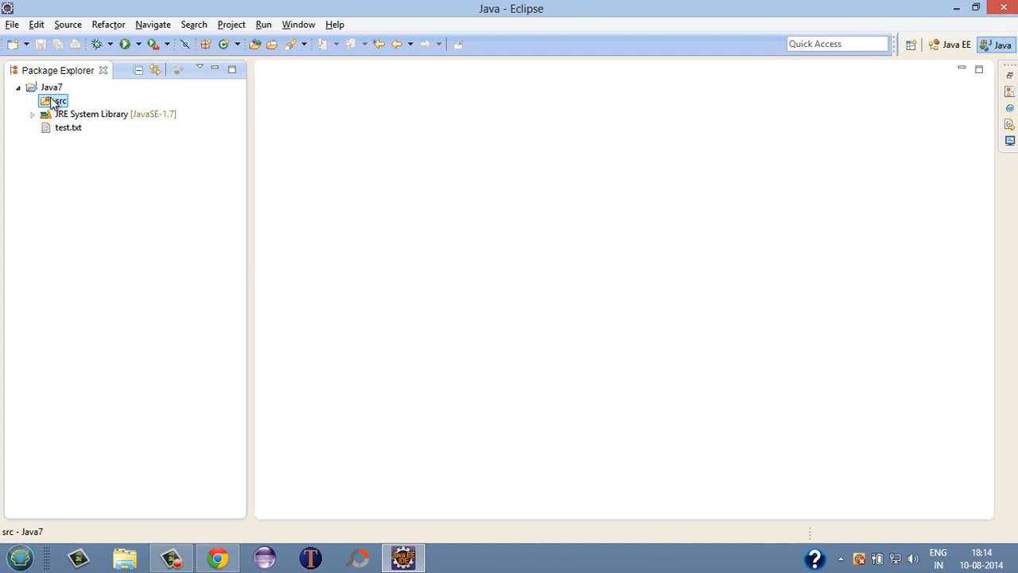
pyautogui.rightClick(55, 102)
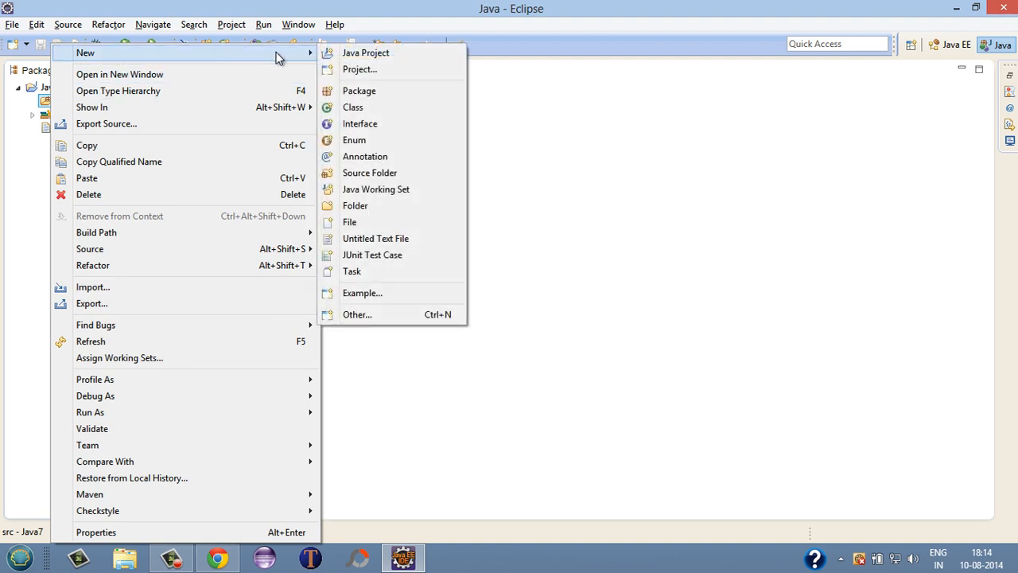
pyautogui.moveTo(354, 108)
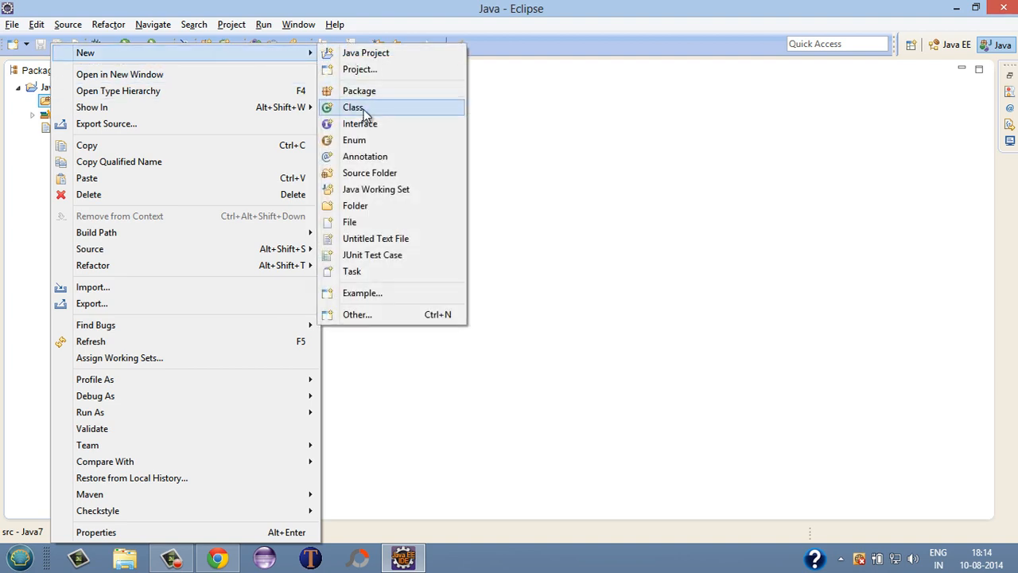
pyautogui.click(353, 108)
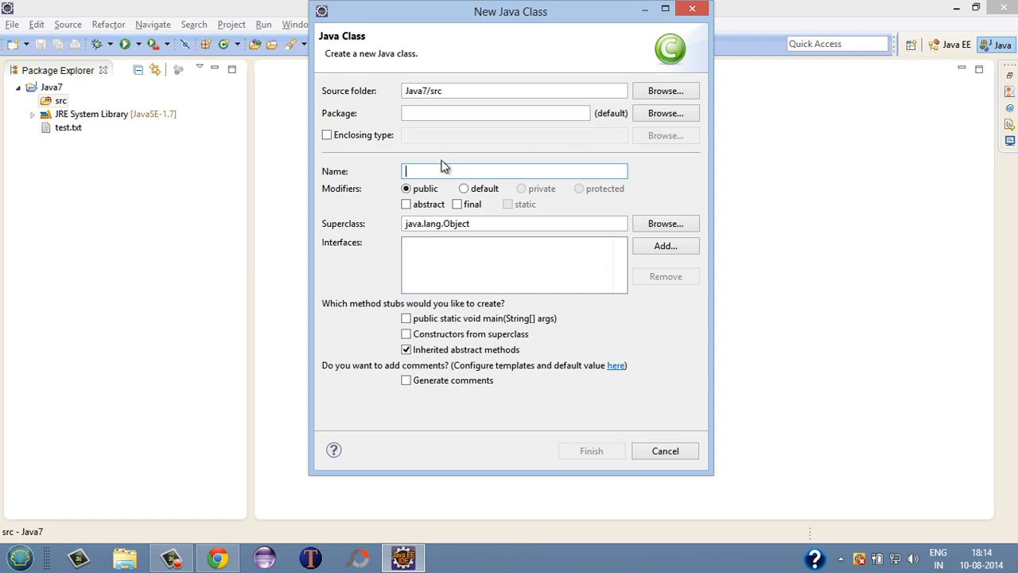
pyautogui.moveTo(442, 173)
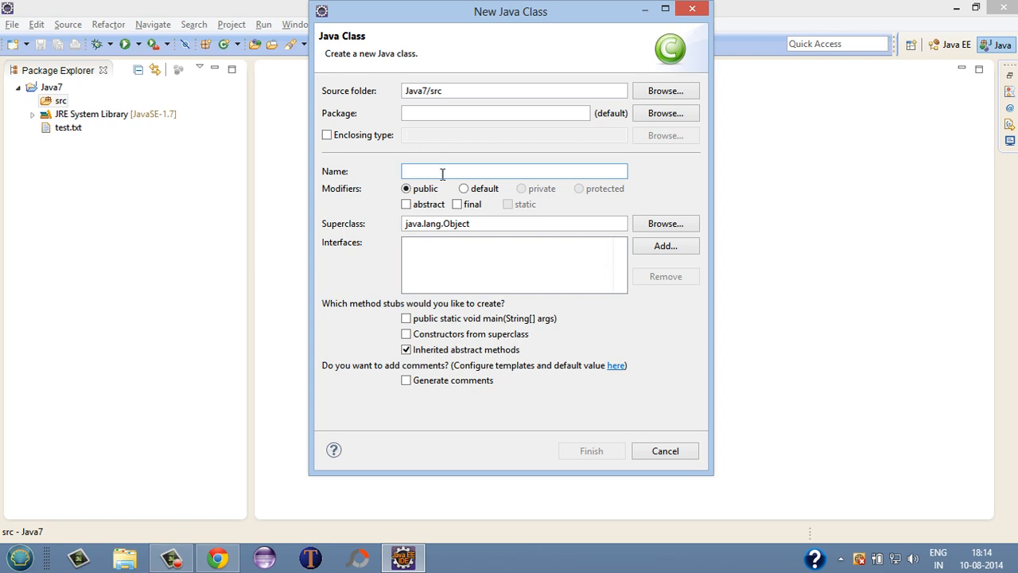
# - Name the class TryWithResource, request a main method stub, and finish creating it
pyautogui.write('Try')
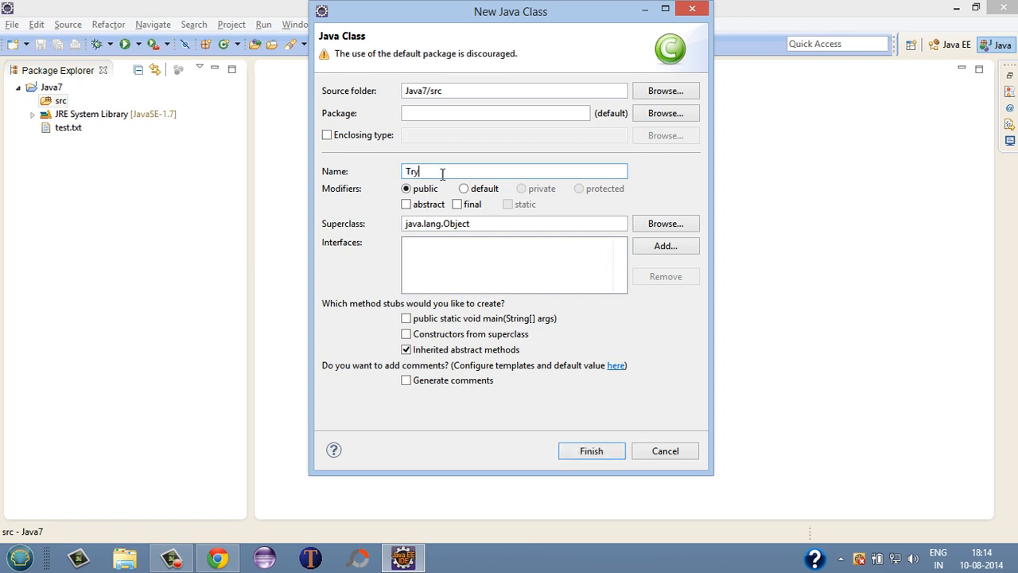
pyautogui.write('With')
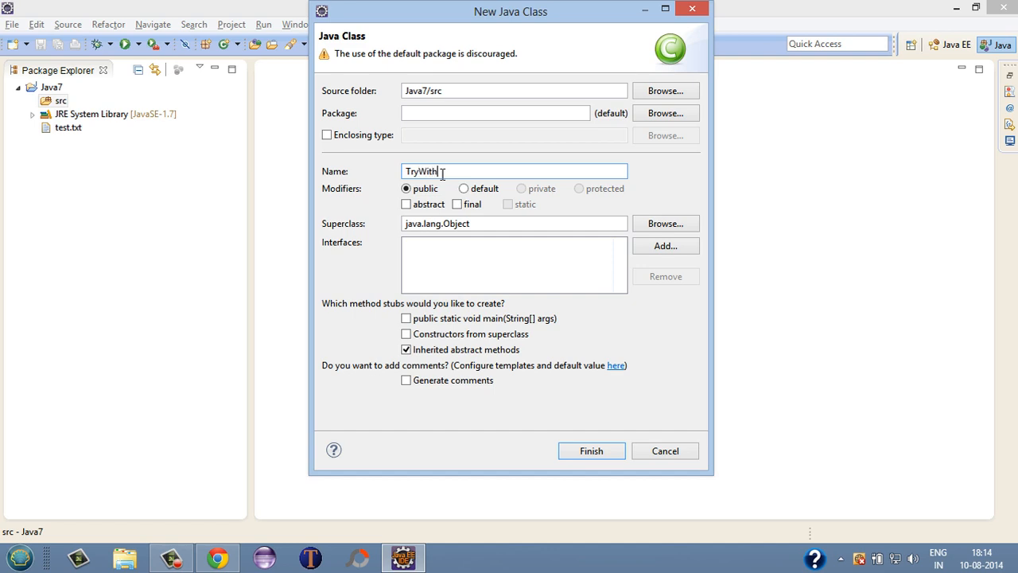
pyautogui.write('Reso')
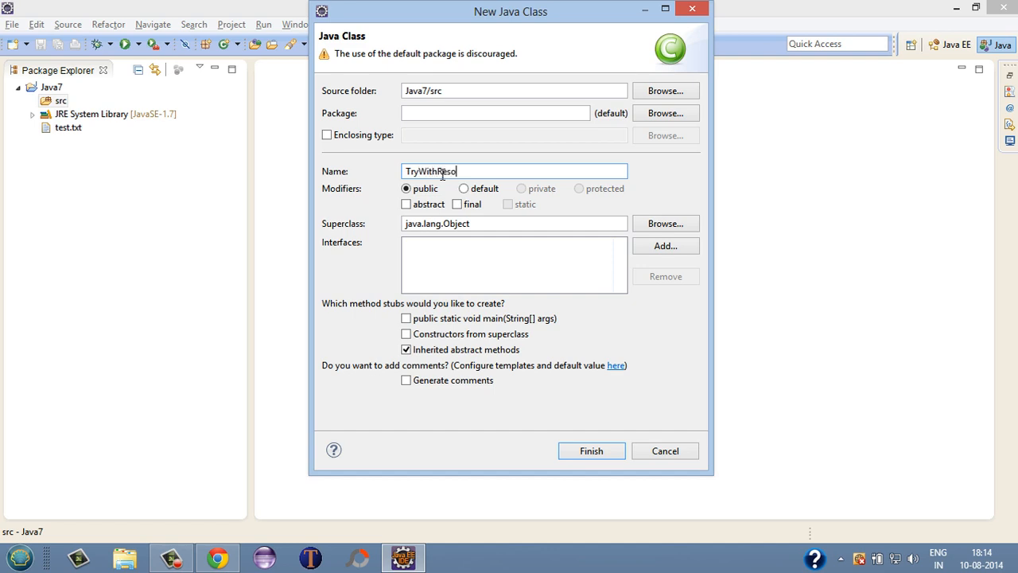
pyautogui.write('ur')
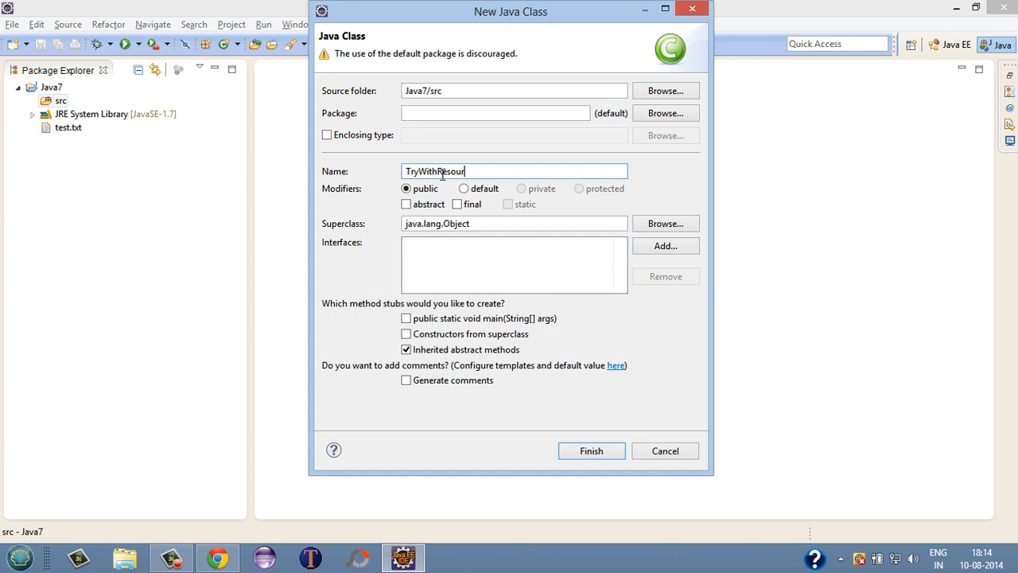
pyautogui.write('ce')
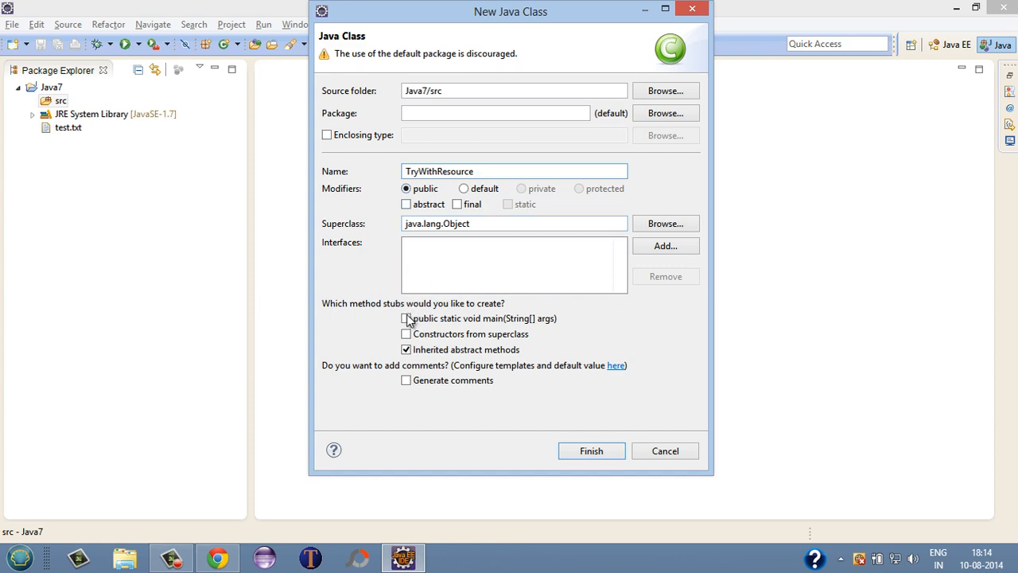
pyautogui.click(405, 318)
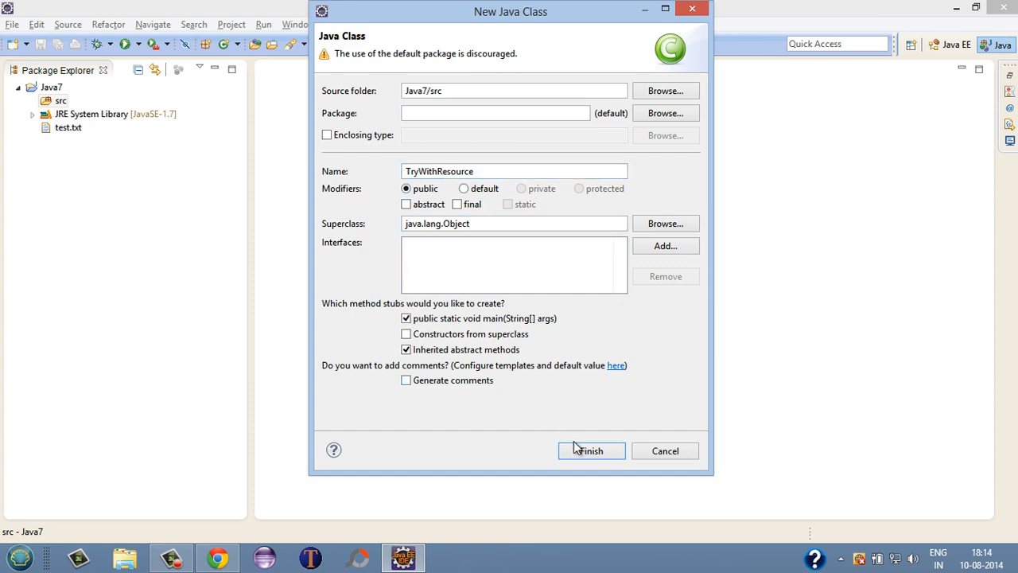
pyautogui.click(590, 451)
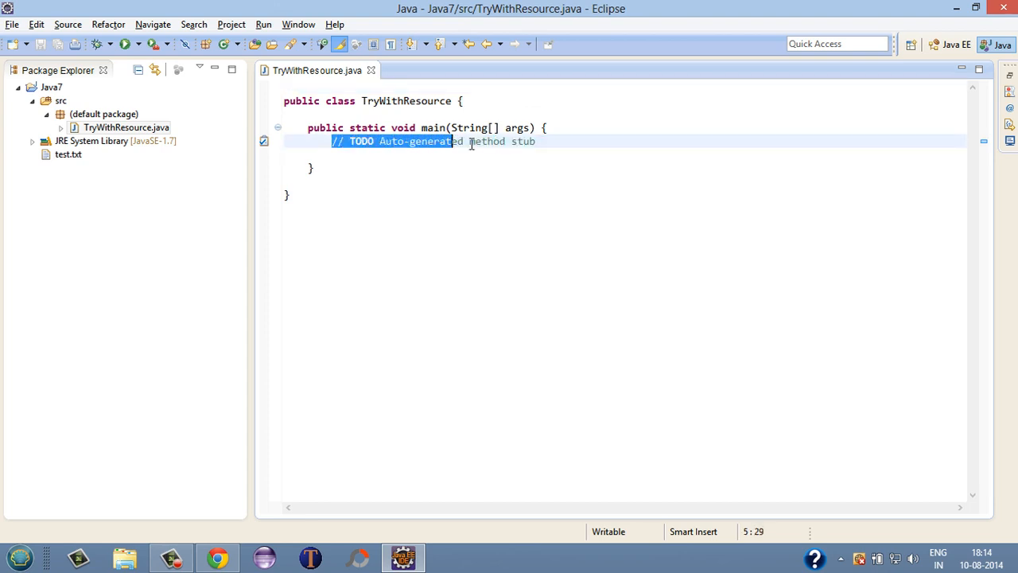
# - Replace the TODO comment in main with 'Reader reader = null;'
pyautogui.press('Delete')
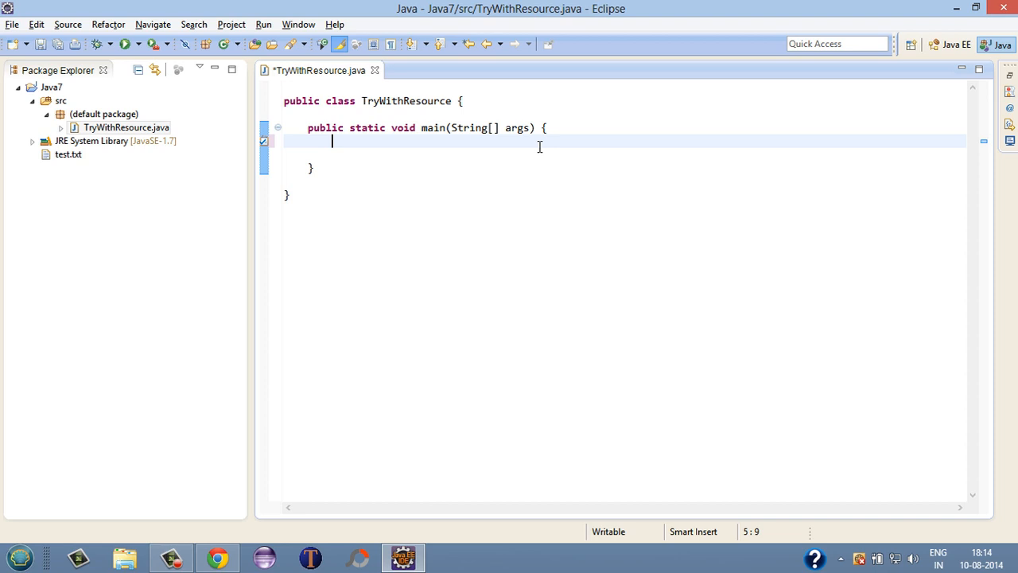
pyautogui.press('enter')
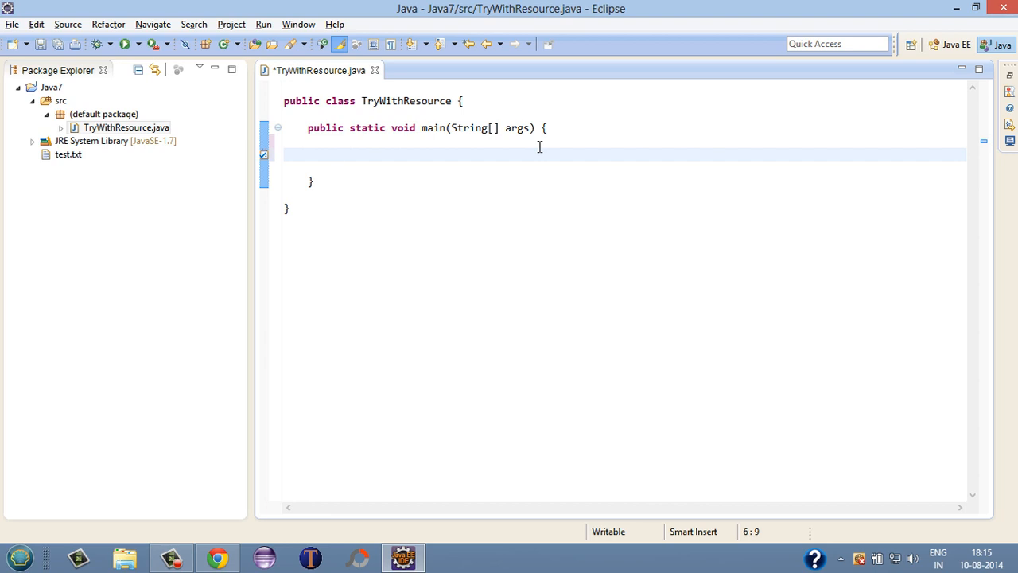
pyautogui.write('Rea')
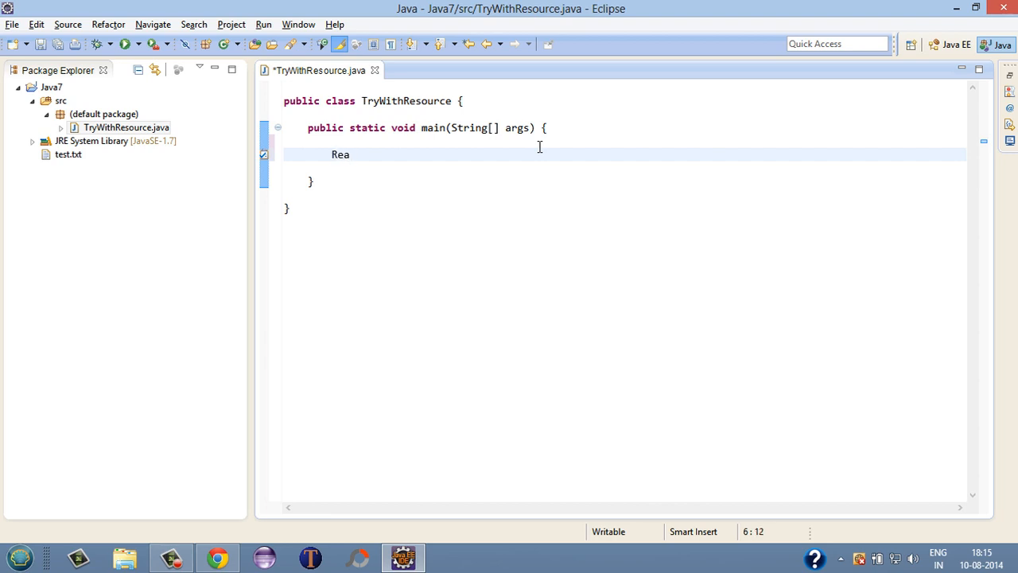
pyautogui.write('der re')
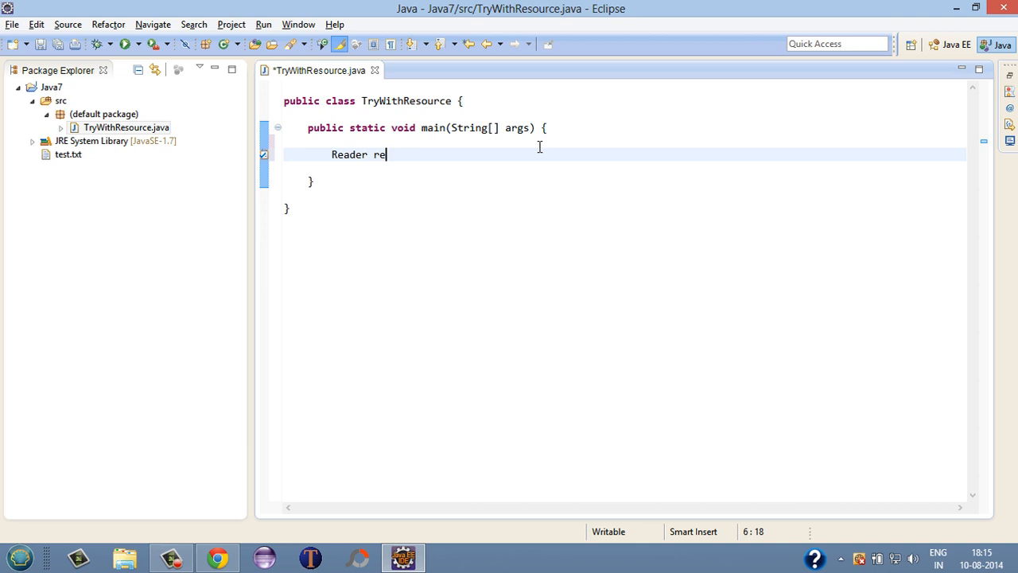
pyautogui.write('ader =')
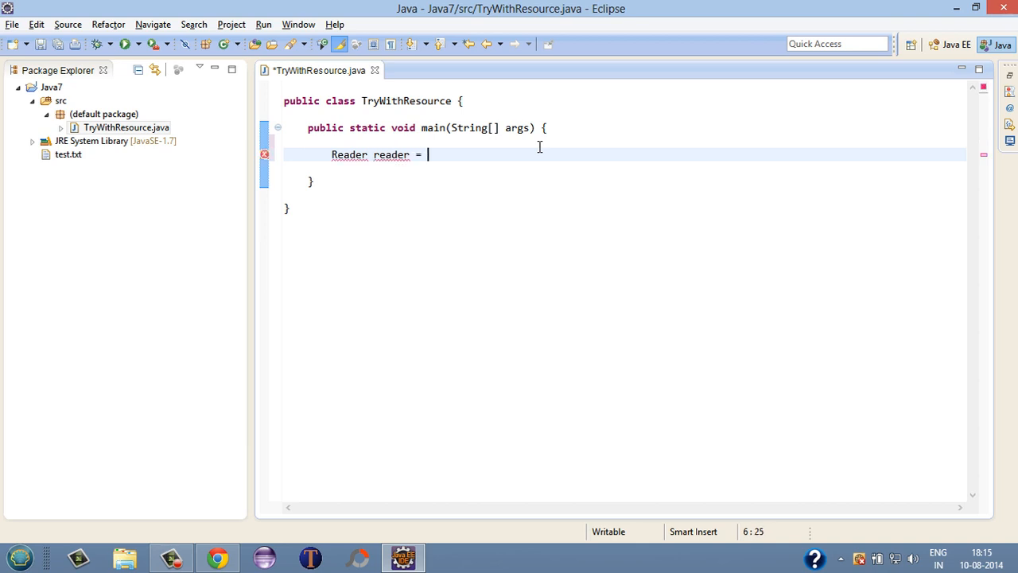
pyautogui.write('null;')
pyautogui.write('reader')
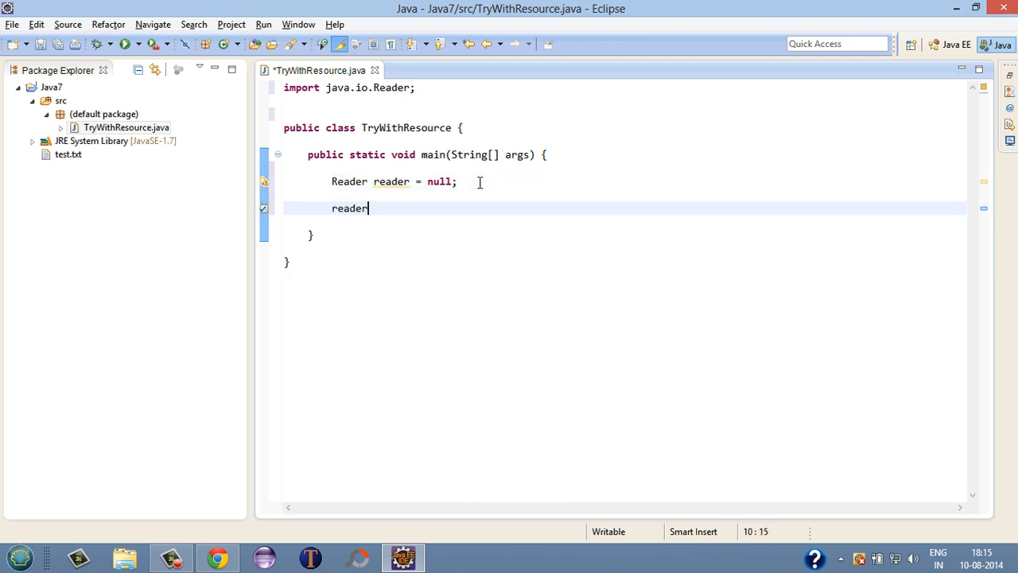
# - Assign reader a new FileReader on "test.txt"
pyautogui.write('= new File')
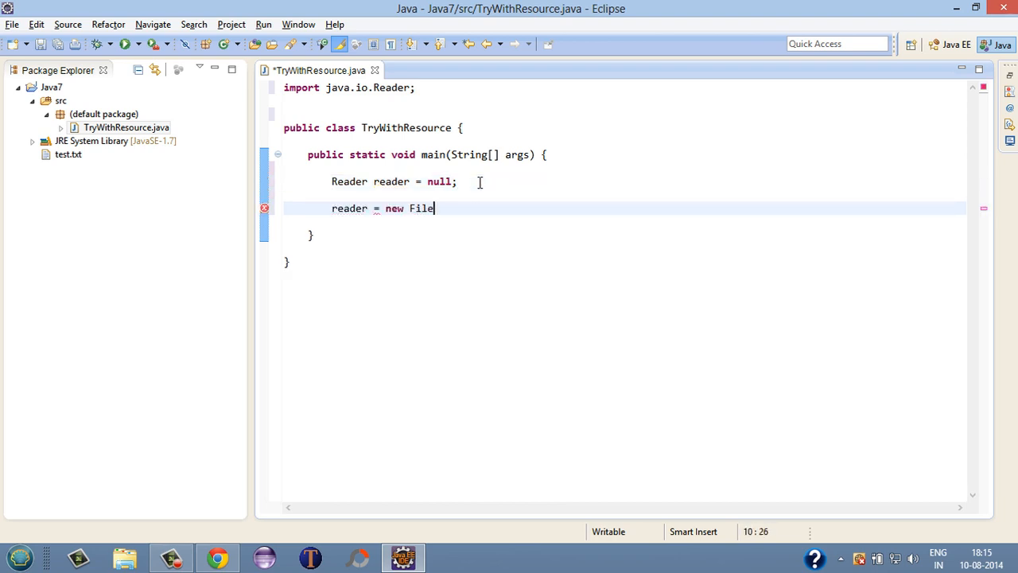
pyautogui.write('Reader("");')
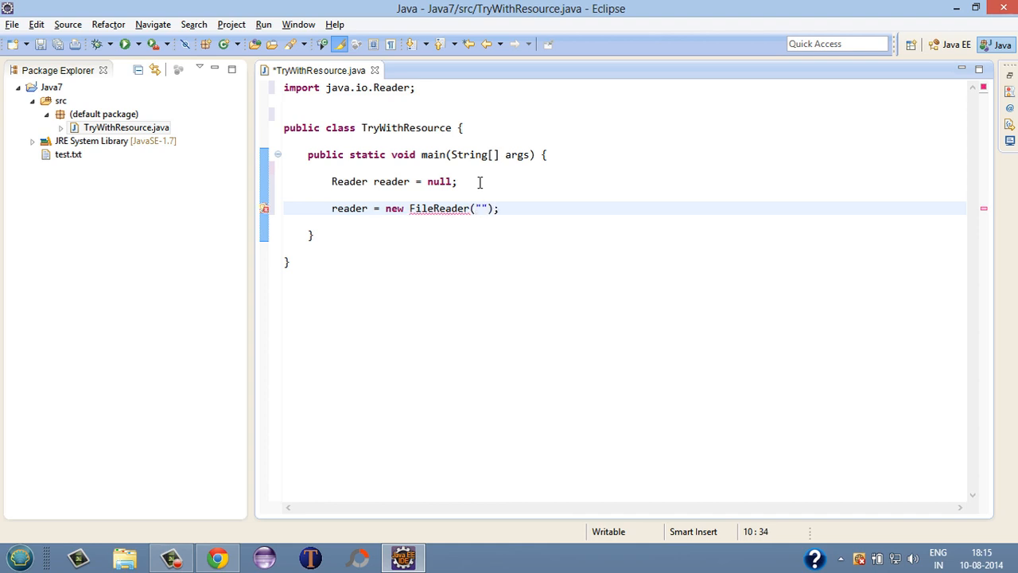
pyautogui.write('test.')
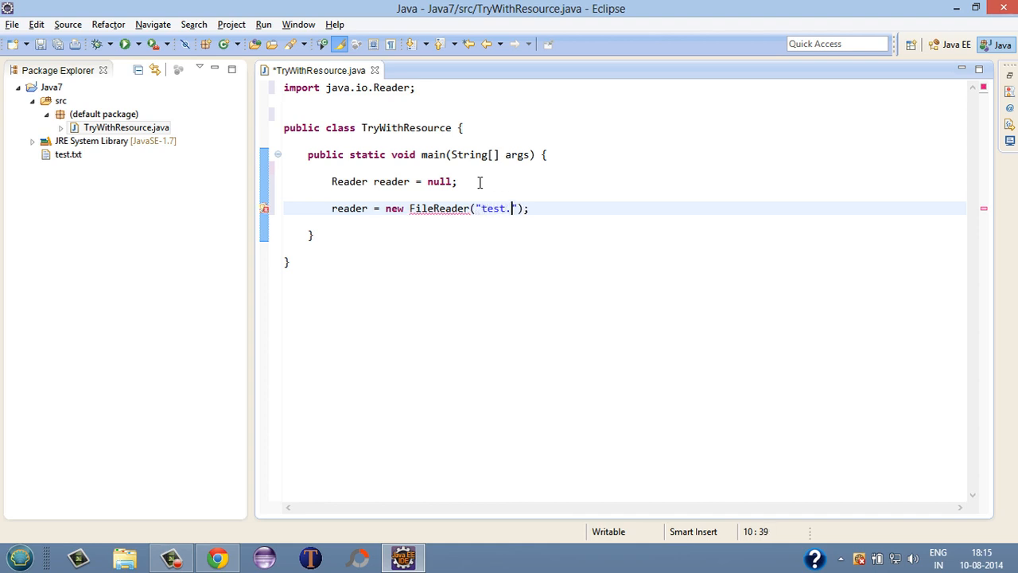
pyautogui.write('txt')
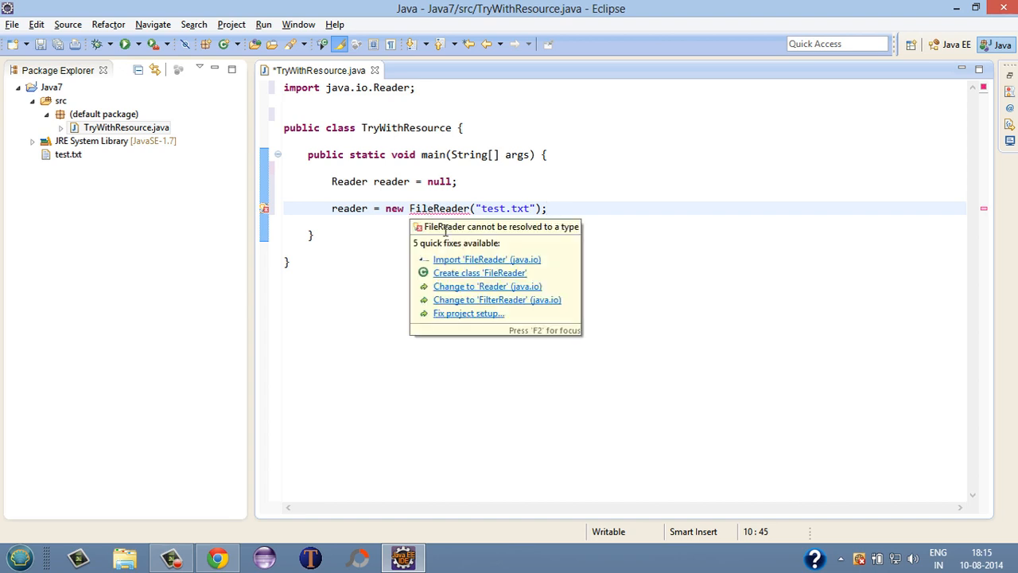
# - Import java.io.FileReader and wrap the assignment in a try block, saving to reformat
pyautogui.click(487, 257)
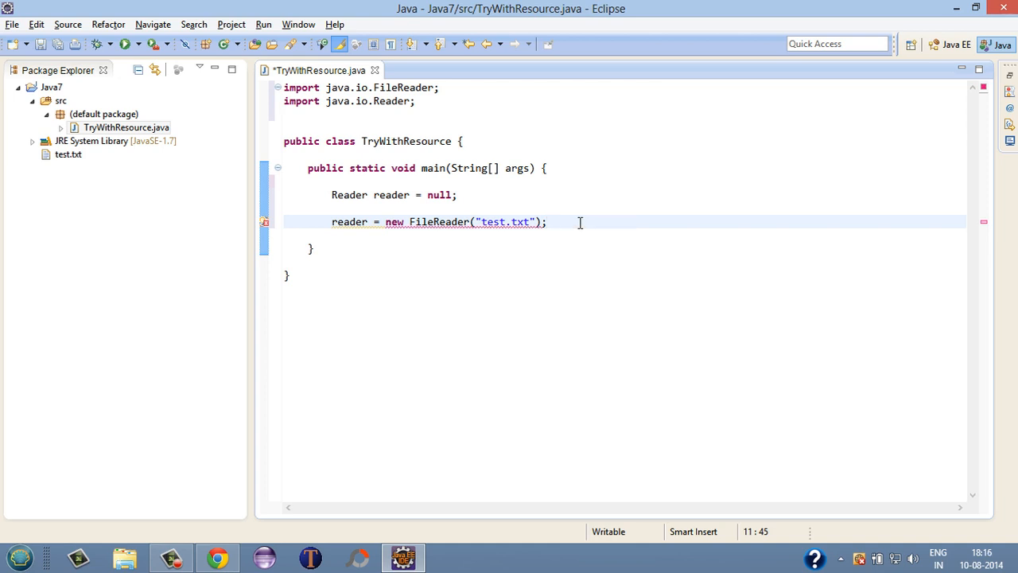
pyautogui.press('Return')
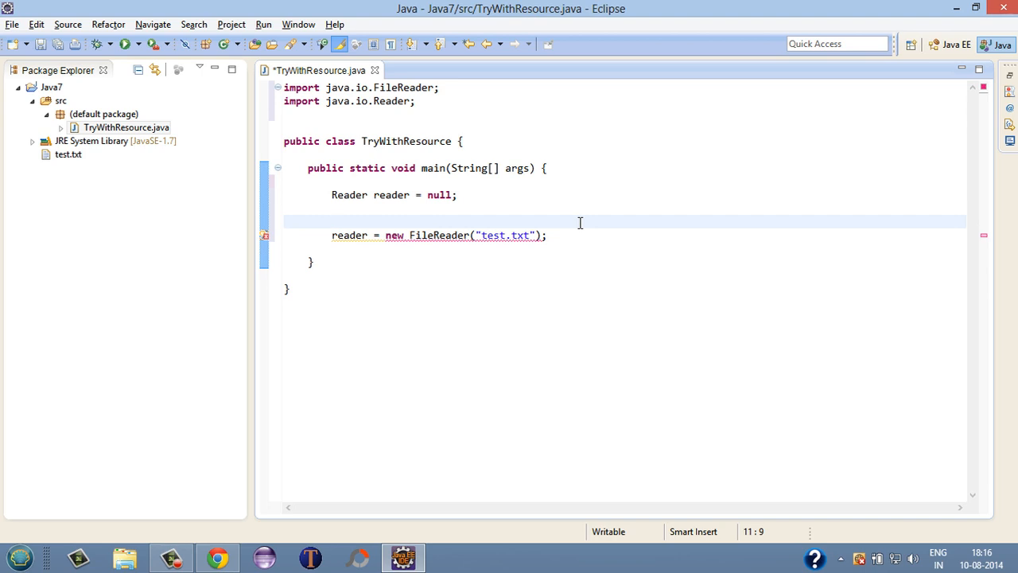
pyautogui.write('try {')
pyautogui.click(625, 248)
pyautogui.write('}')
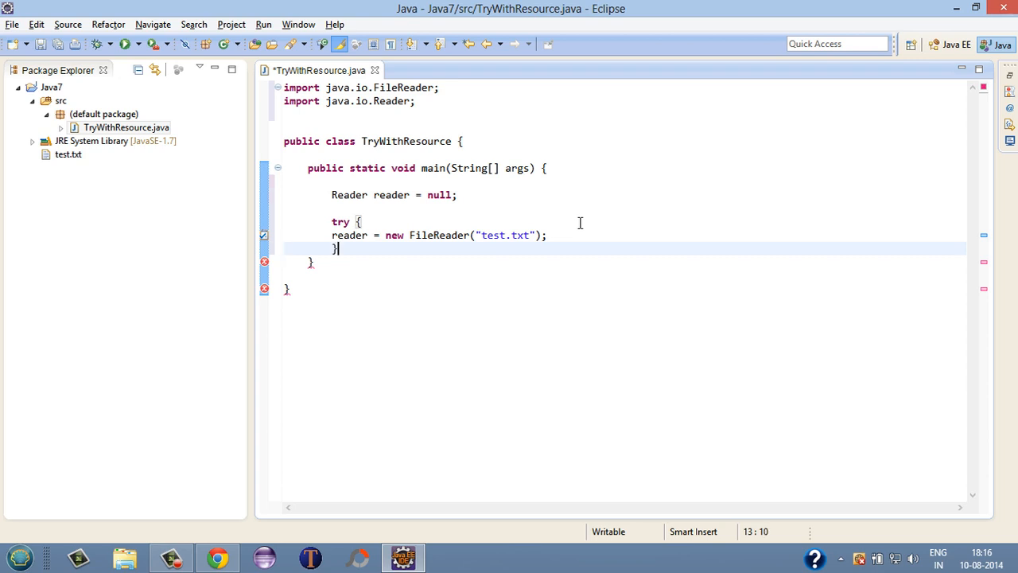
pyautogui.press('ctrl+s')
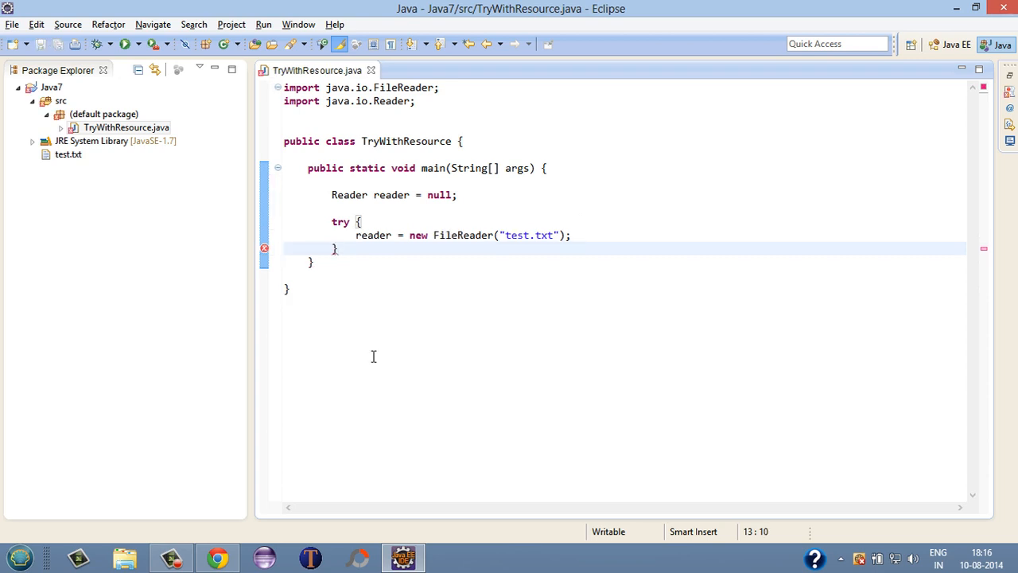
# - Add a catch for IOException named ioe with an empty handler body
pyautogui.write('catch')
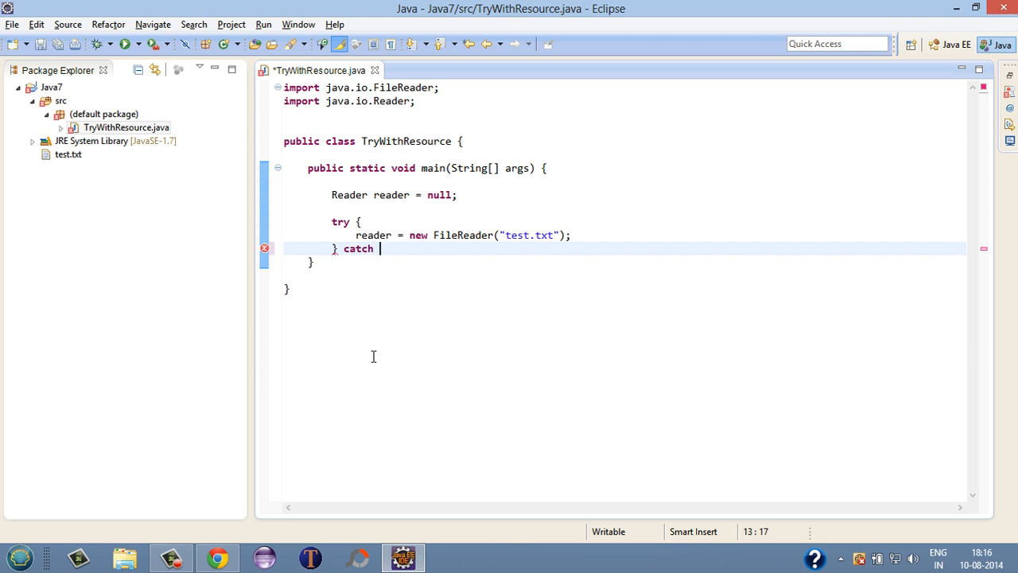
pyautogui.write('(){}')
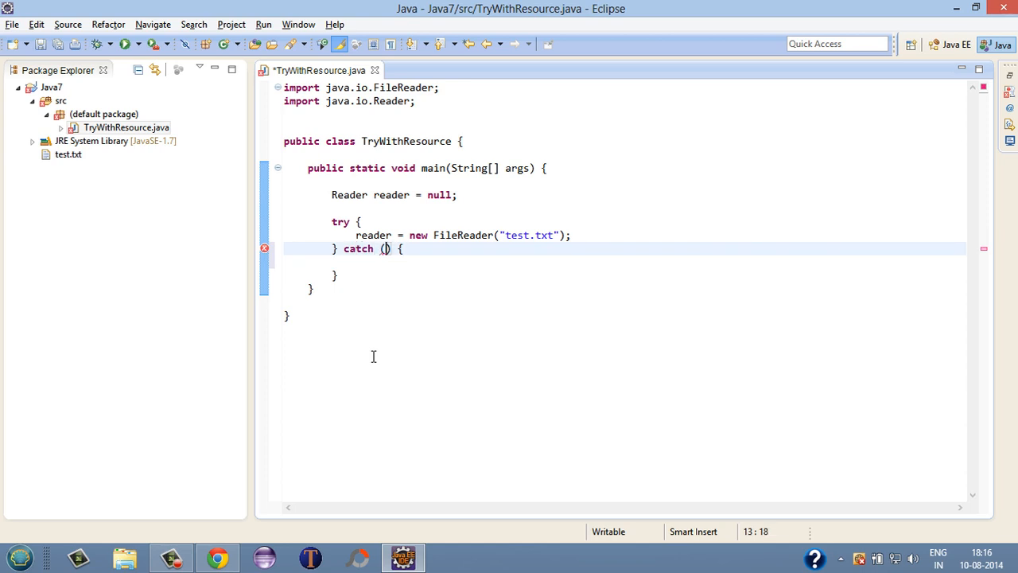
pyautogui.write('IOEx')
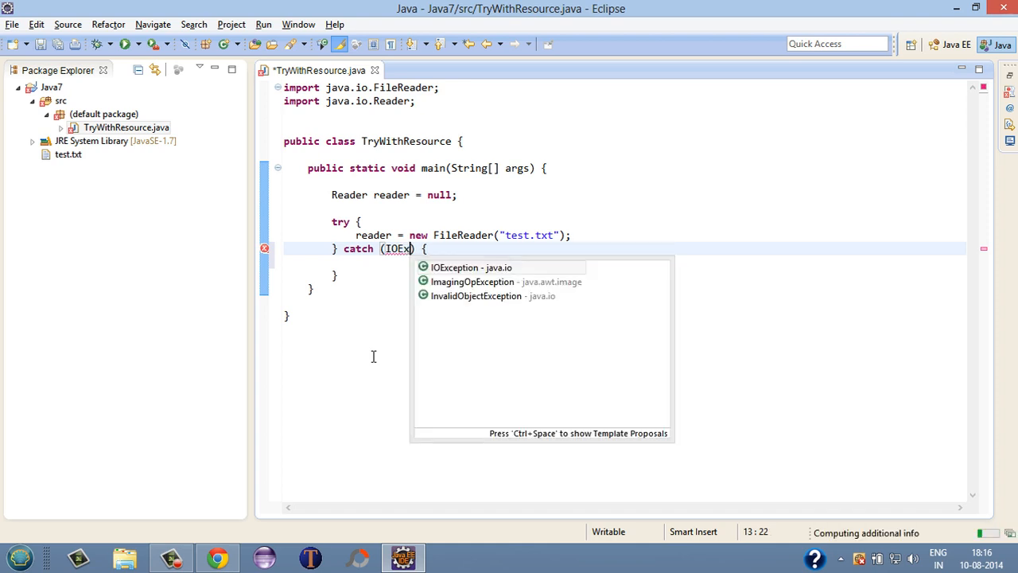
pyautogui.click(471, 267)
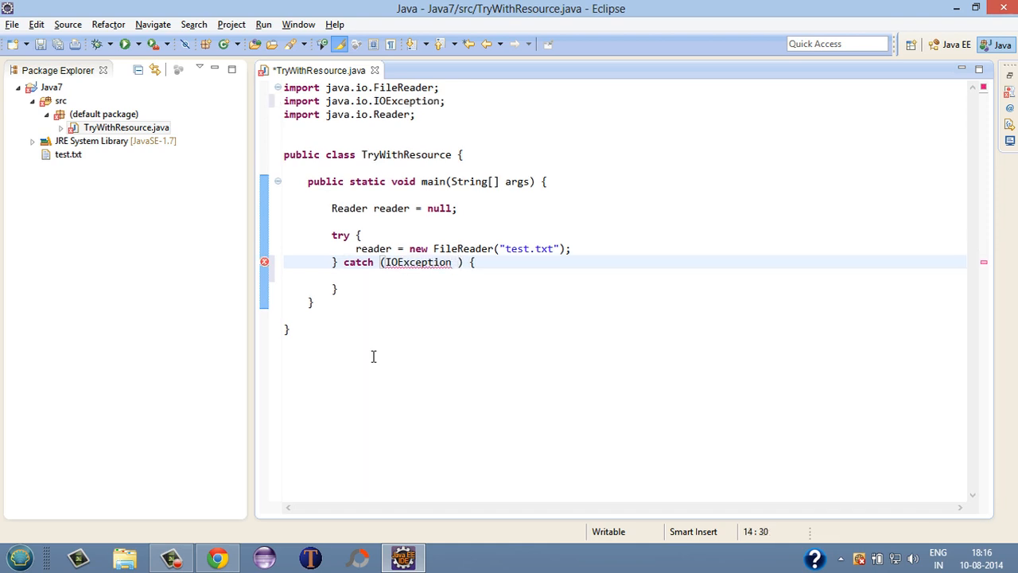
pyautogui.write('ioe')
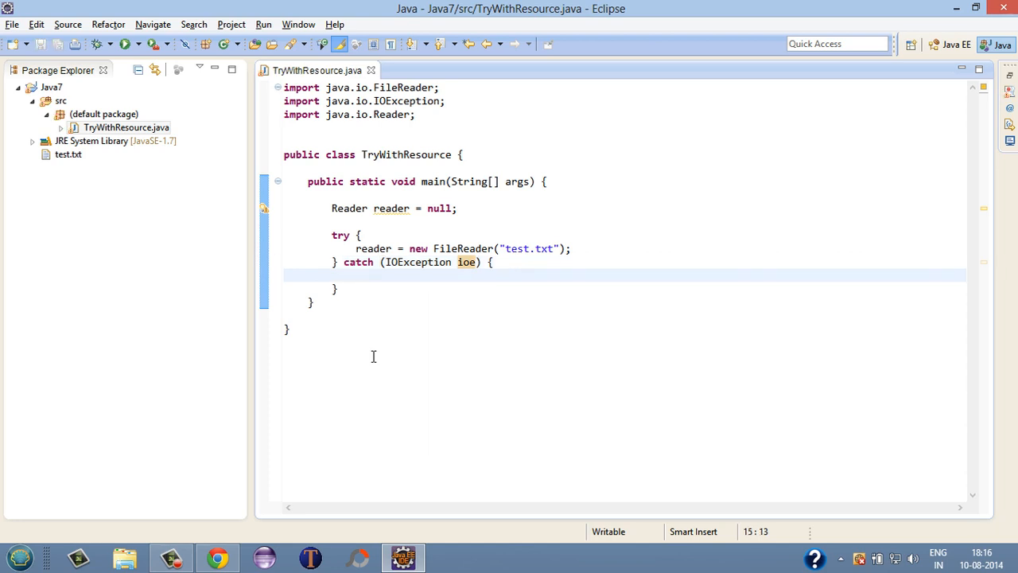
# - Print ioe's stack trace in the catch and add a '// Reading a file //' comment in the try
pyautogui.write('ioe.printStackTrace();')
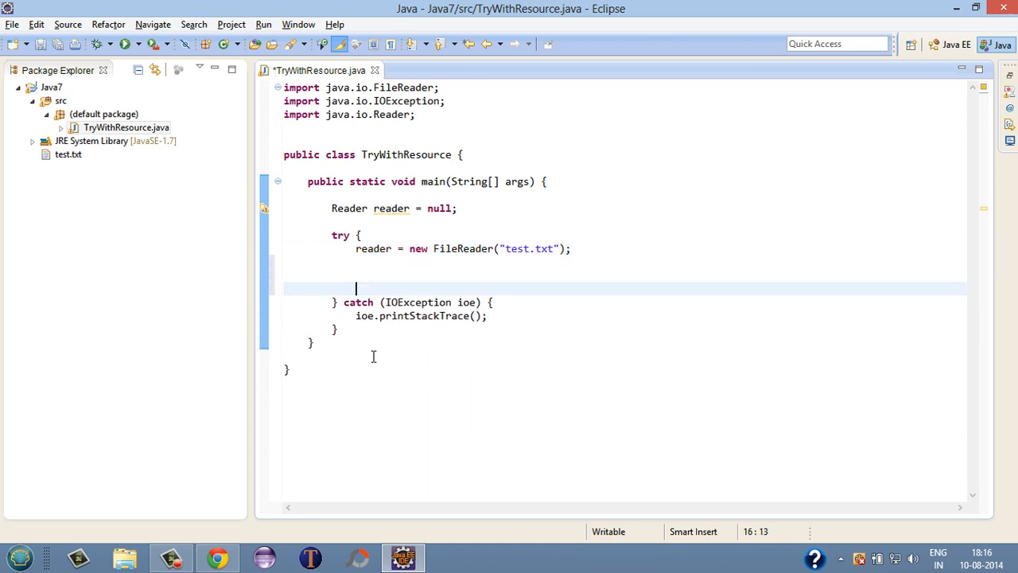
pyautogui.write('//')
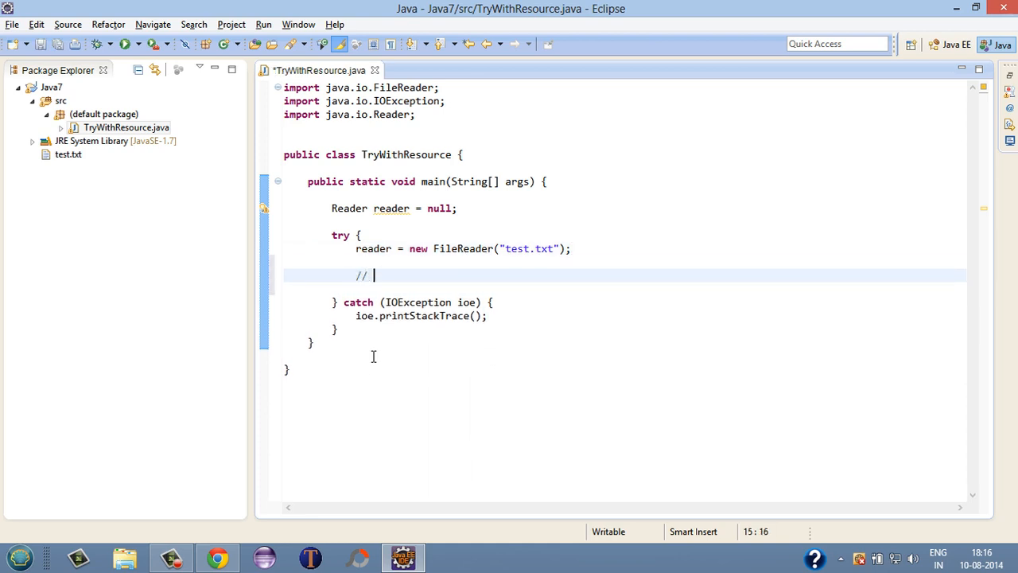
pyautogui.write('Read')
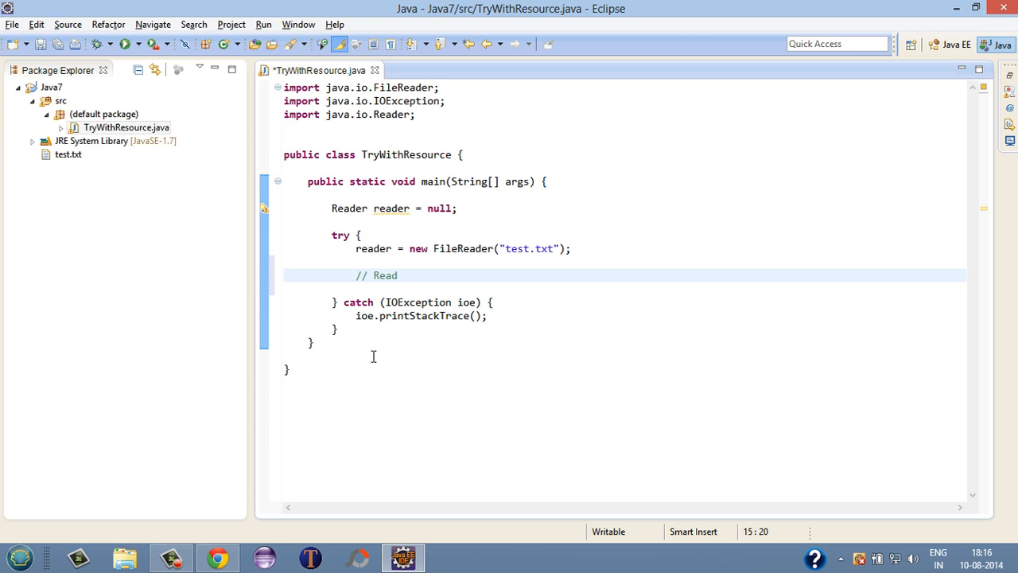
pyautogui.write('i')
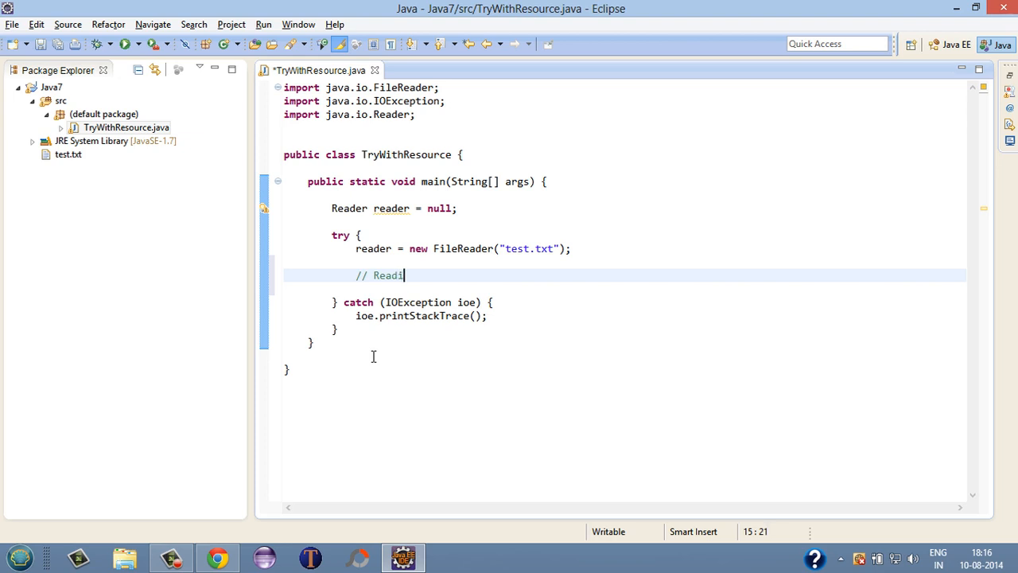
pyautogui.write('ng')
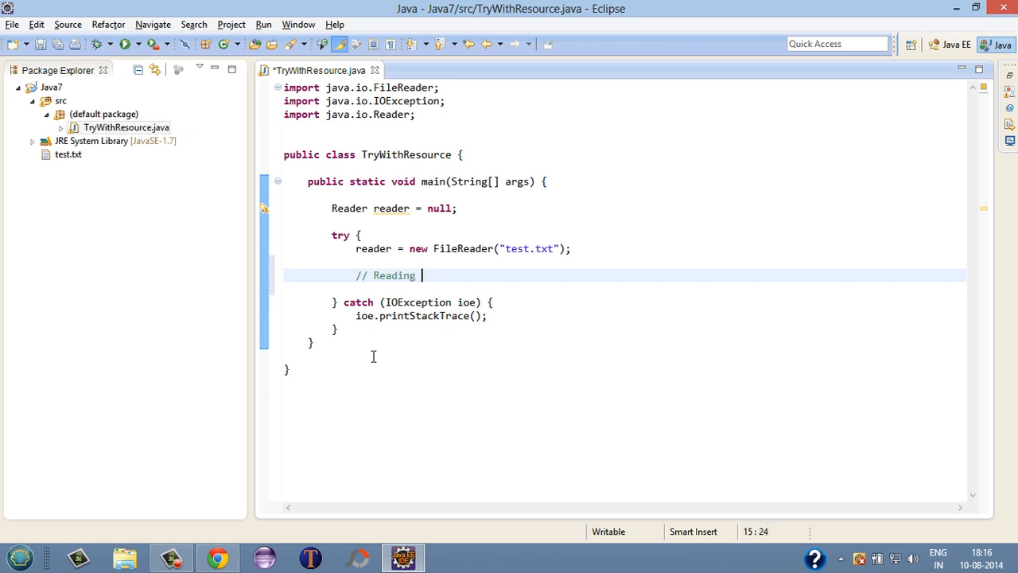
pyautogui.write('a file')
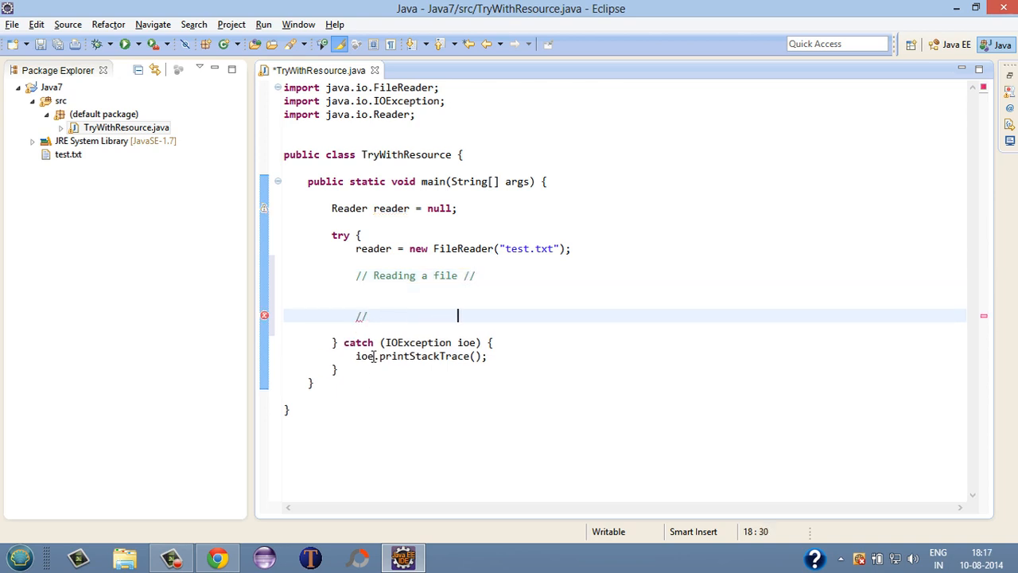
pyautogui.write('//')
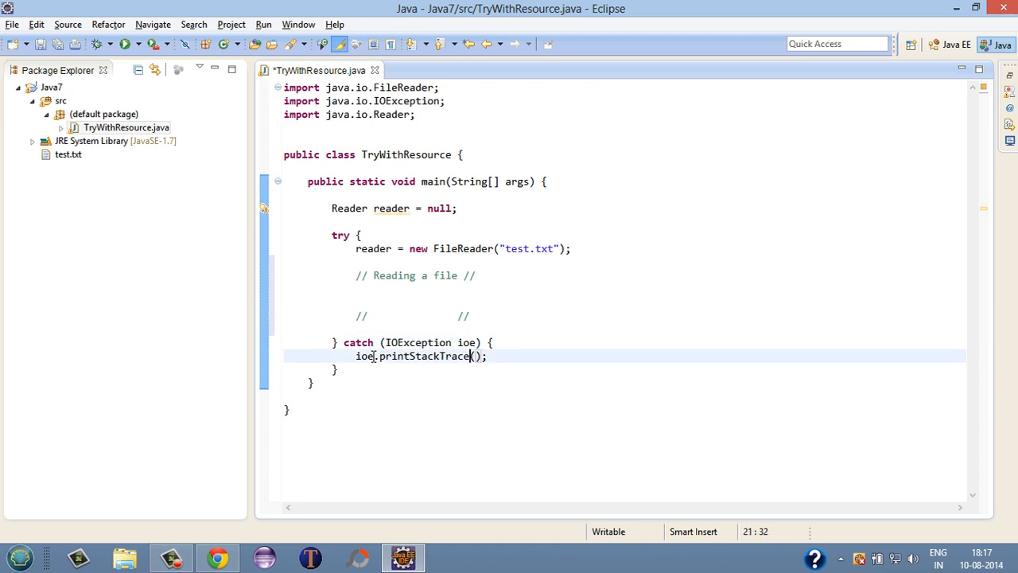
pyautogui.click(337, 370)
pyautogui.write(' fina')
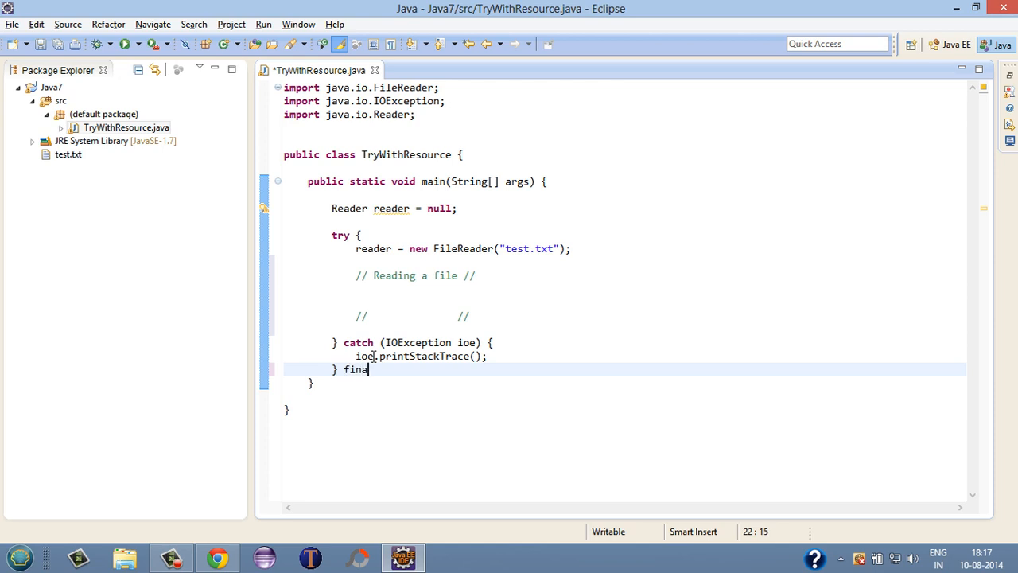
# - Add a finally block that calls reader.close() when null != reader
pyautogui.write('lly {')
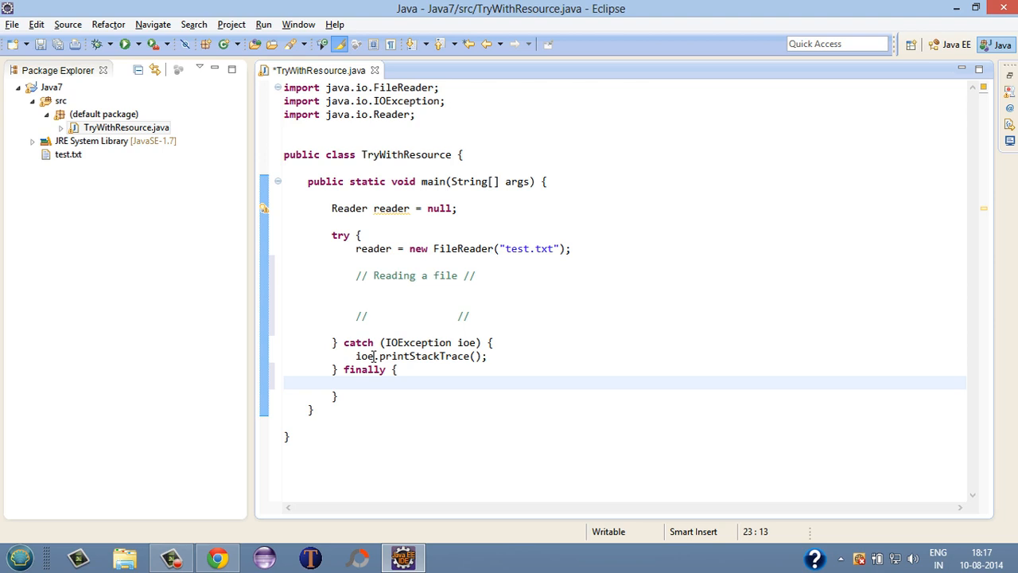
pyautogui.write('if')
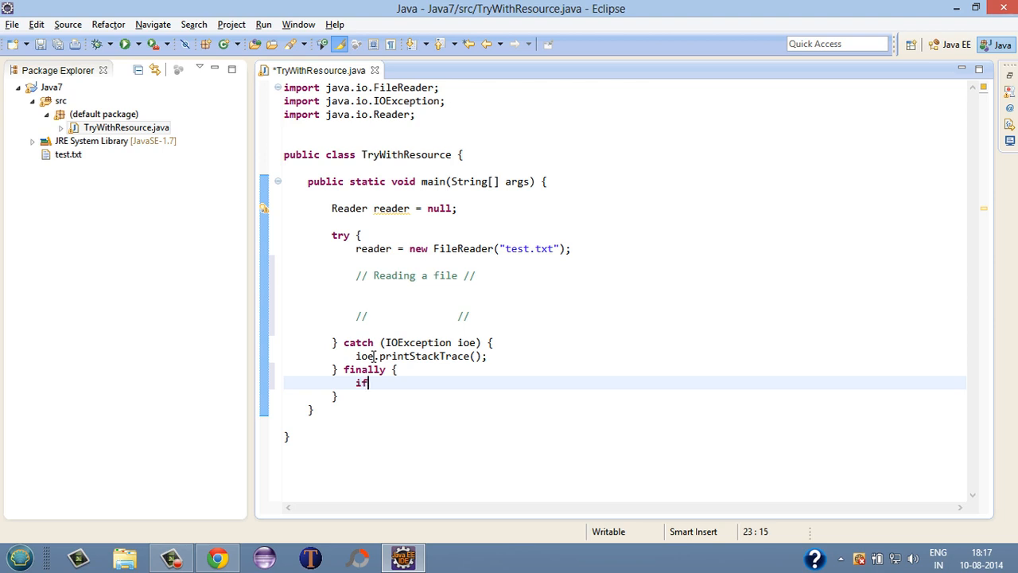
pyautogui.write('(){}')
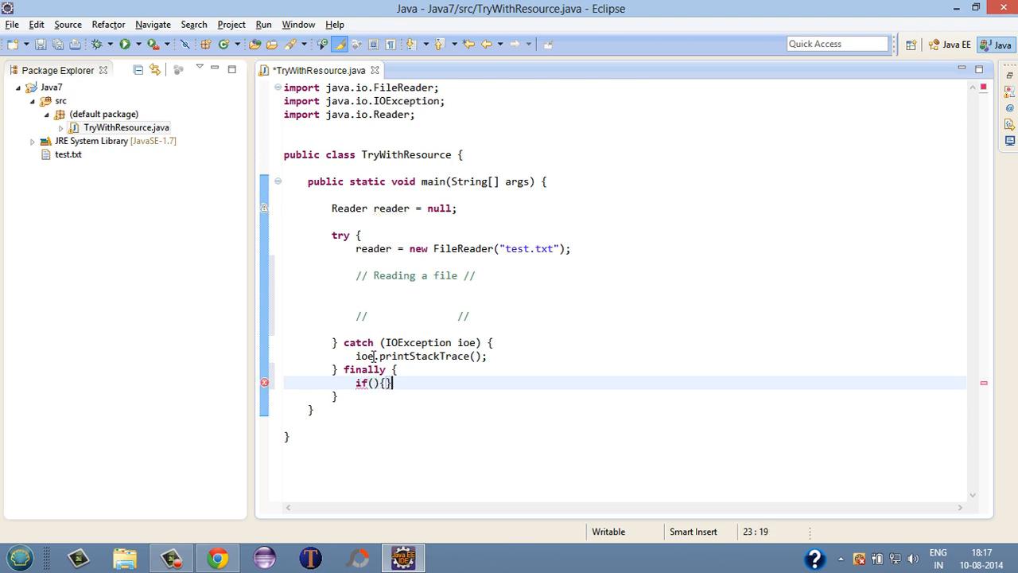
pyautogui.press('Return')
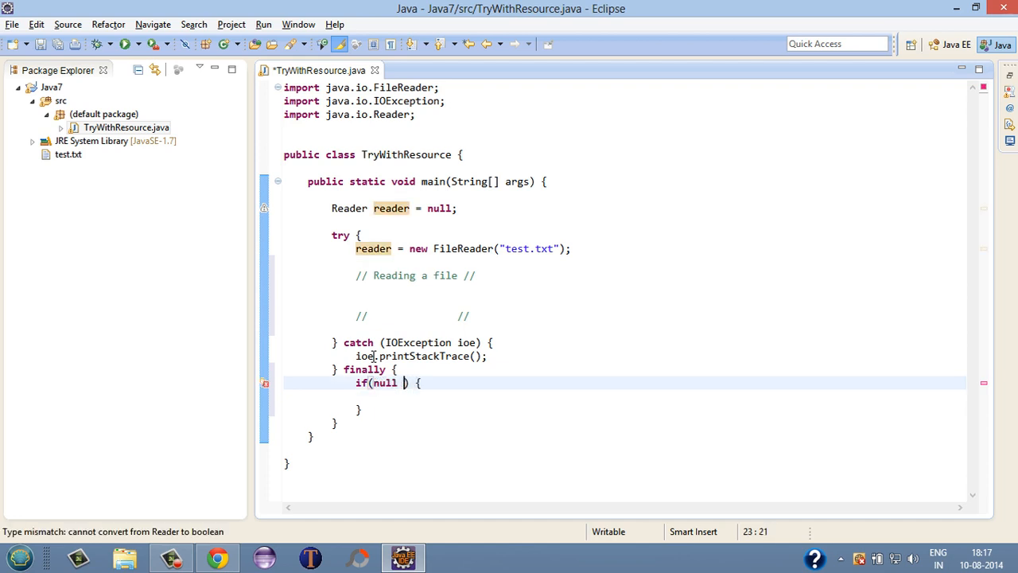
pyautogui.write('!')
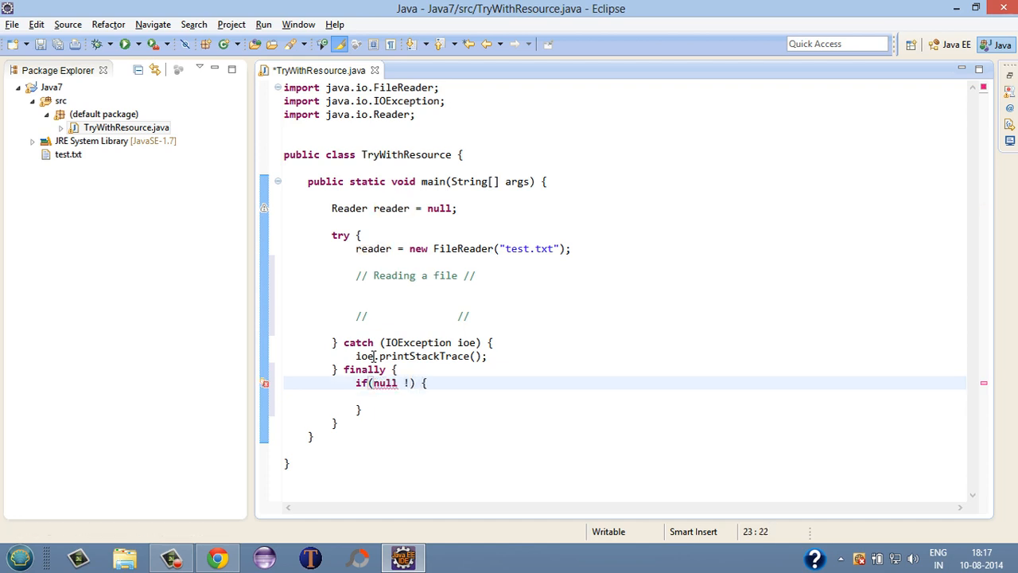
pyautogui.write('!= reader')
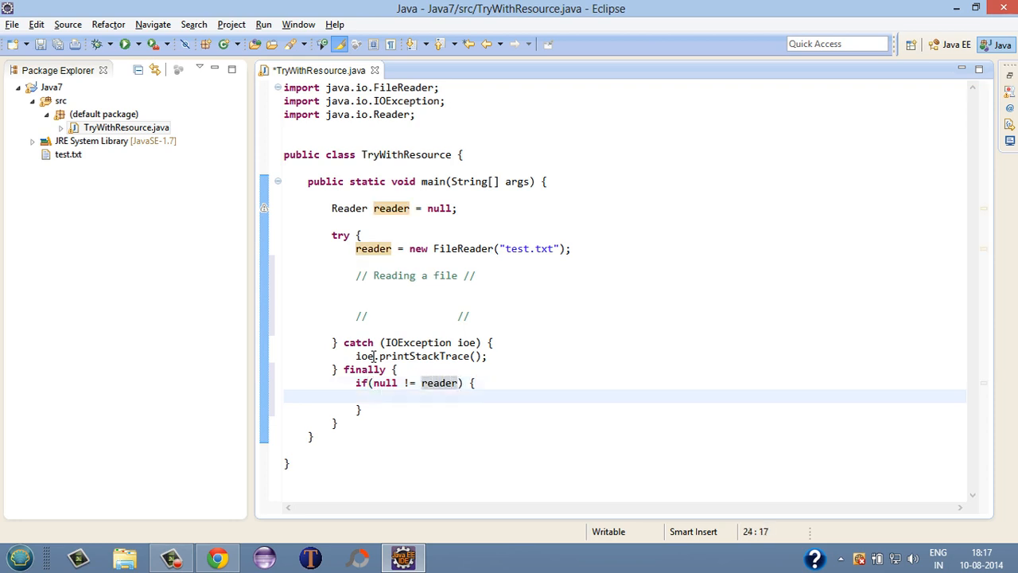
pyautogui.write('r')
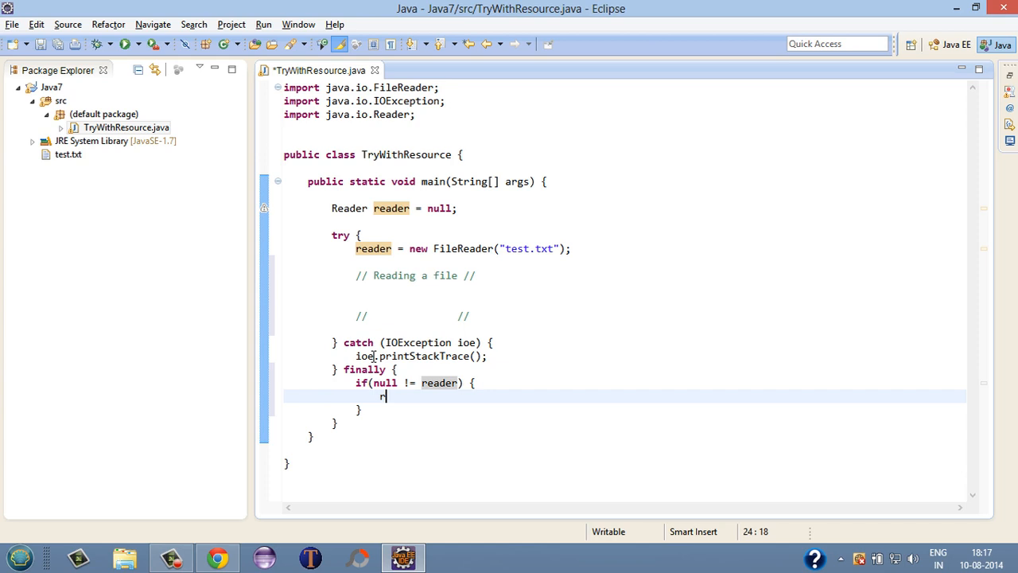
pyautogui.write('eader.close();')
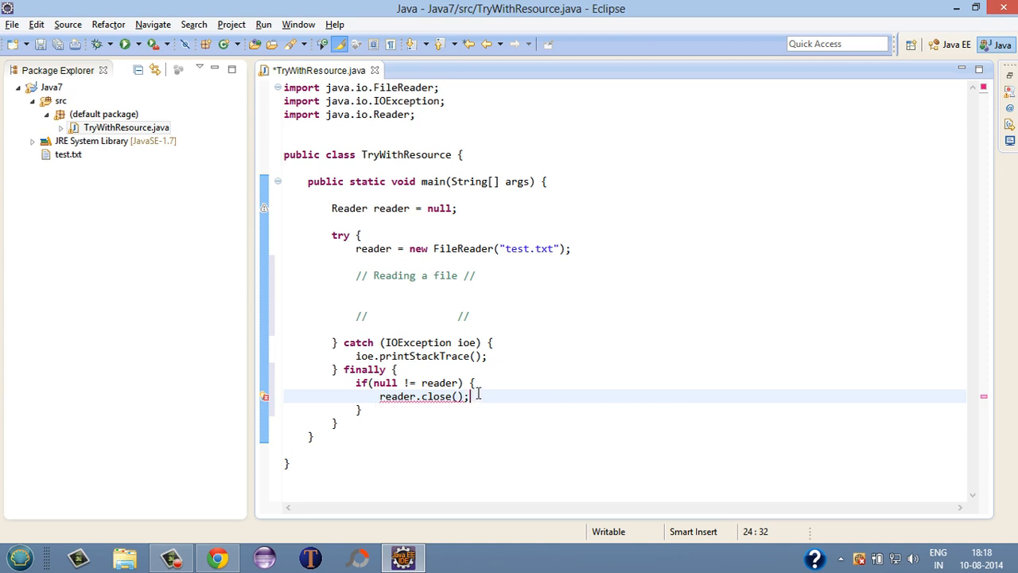
# - Wrap the close call in its own try with a catch printing IOException ioe's stack trace
pyautogui.click(476, 382)
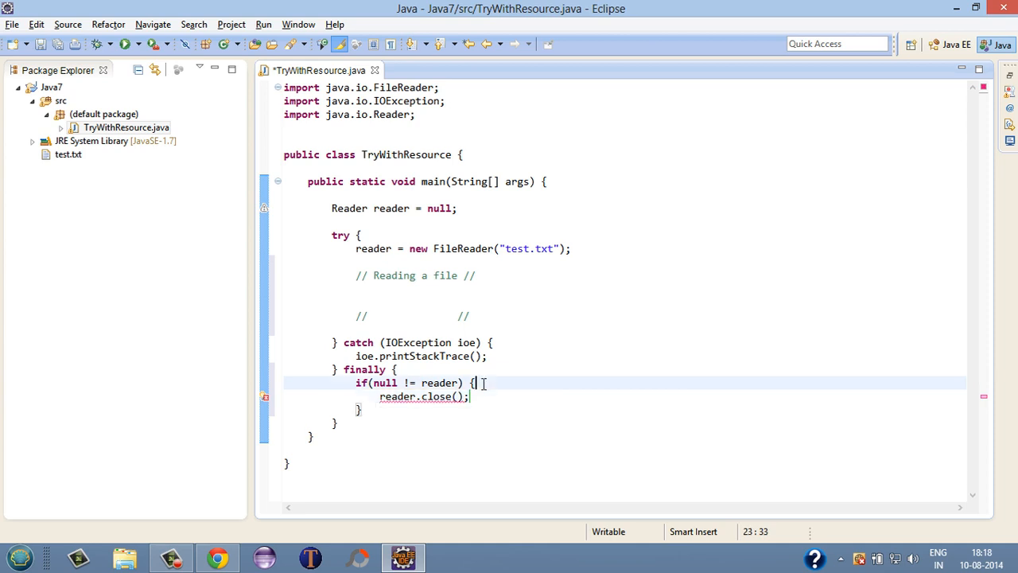
pyautogui.write('try {')
pyautogui.write('}')
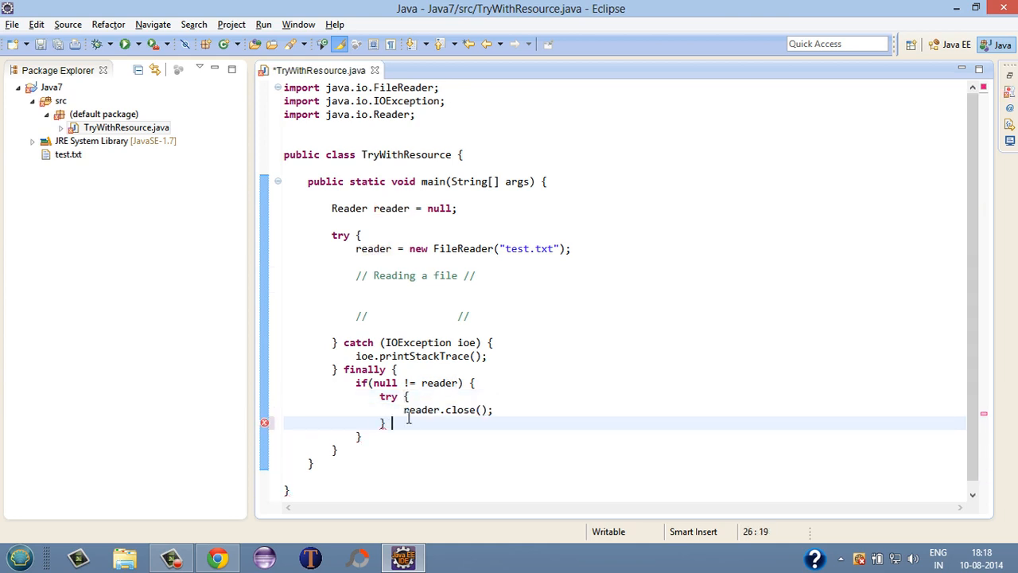
pyautogui.write('catch (IOEx) {')
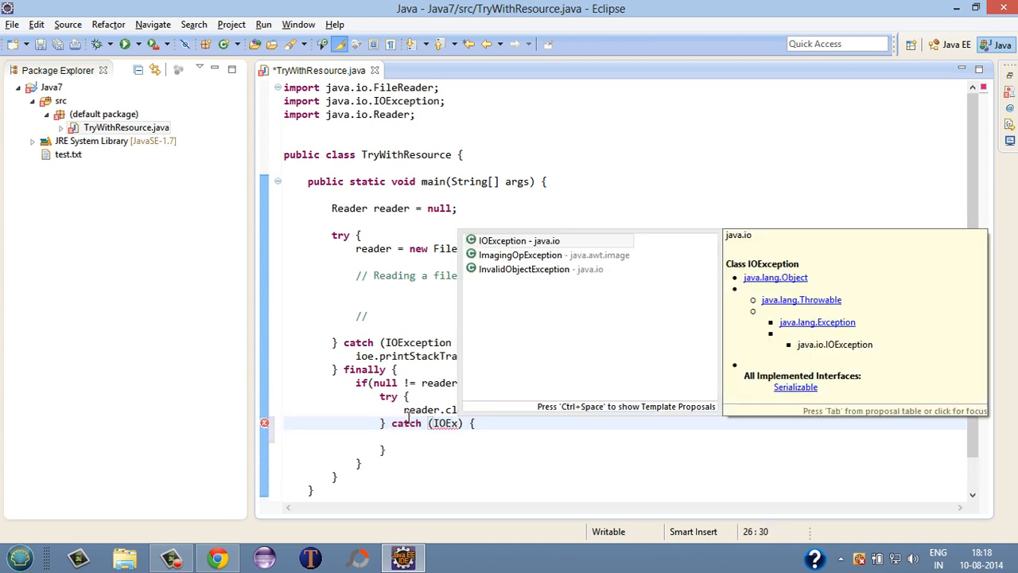
pyautogui.click(518, 241)
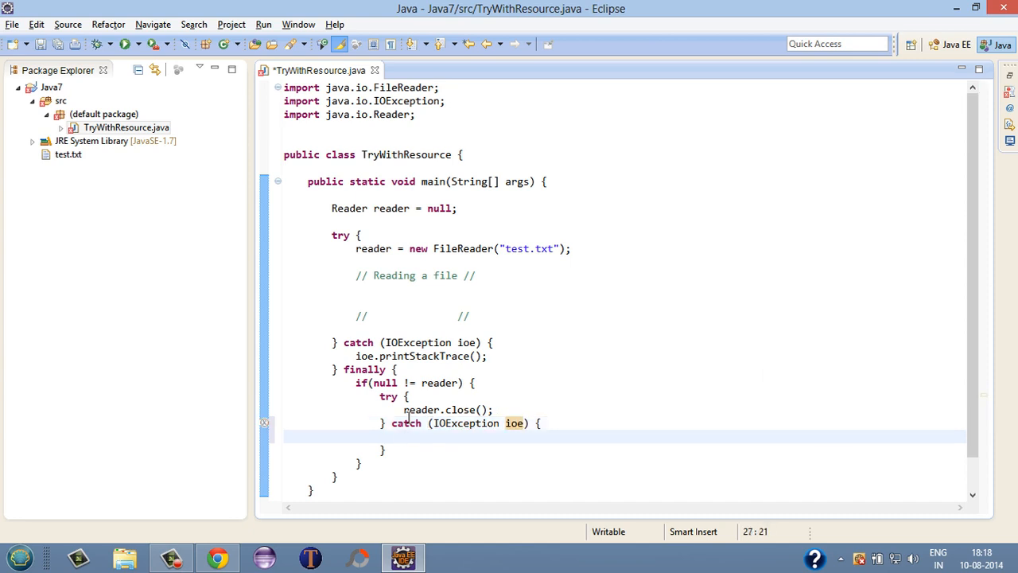
pyautogui.write('ioe')
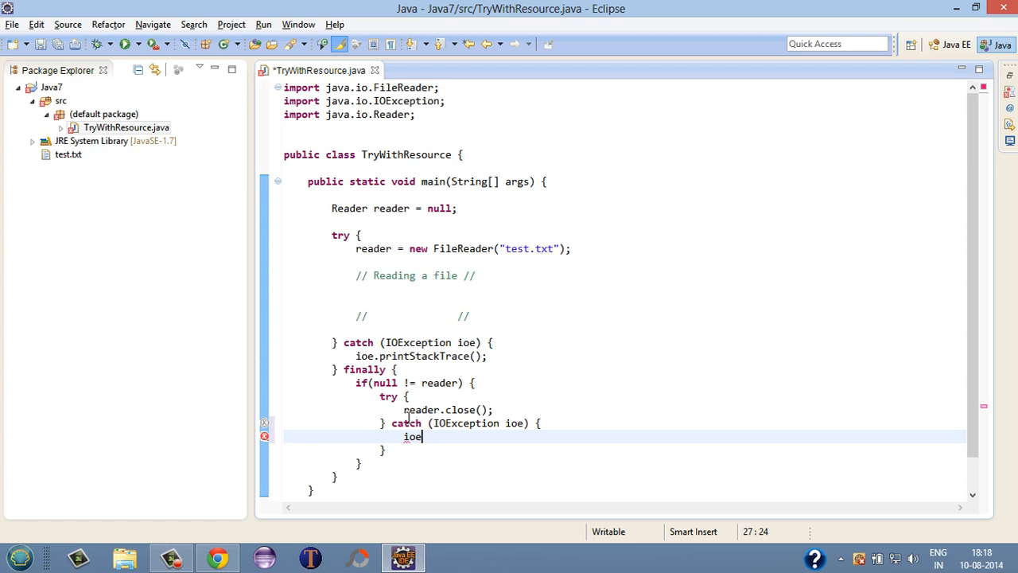
pyautogui.write('.printStackTrace();')
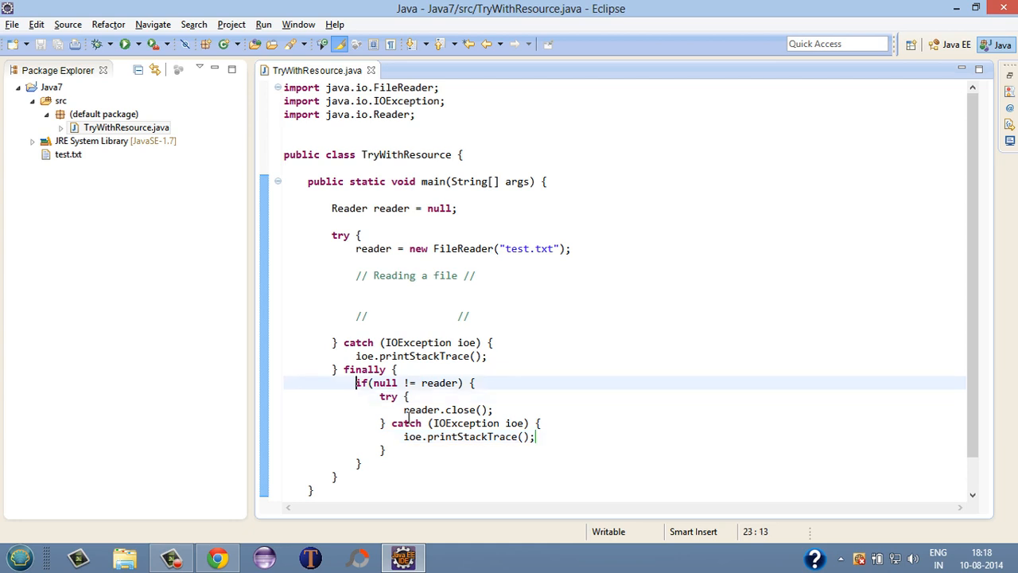
# - Delete the entire body of the main method
pyautogui.moveTo(356, 382); pyautogui.dragTo(358, 463)
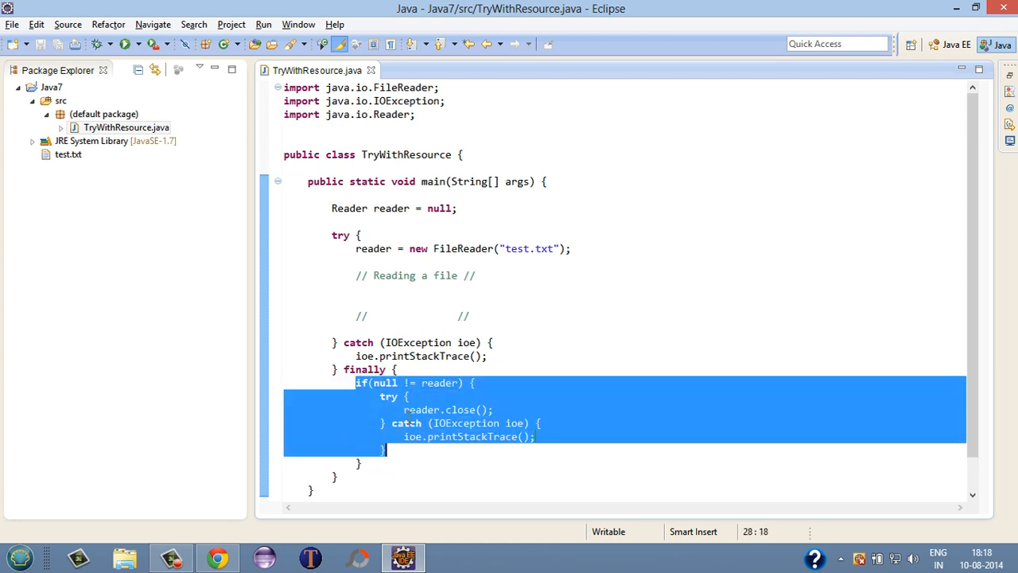
pyautogui.click(359, 463)
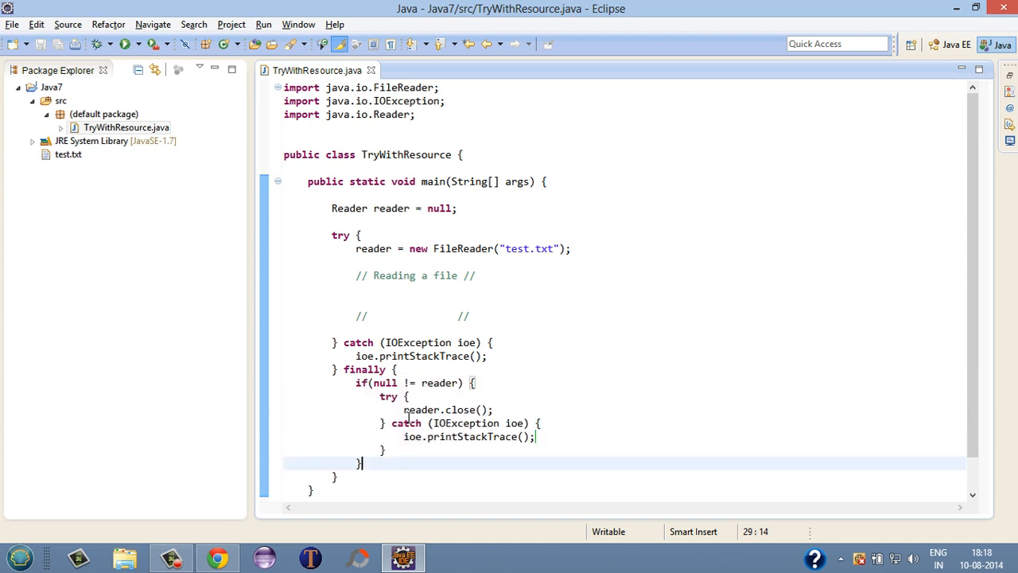
pyautogui.click(406, 409)
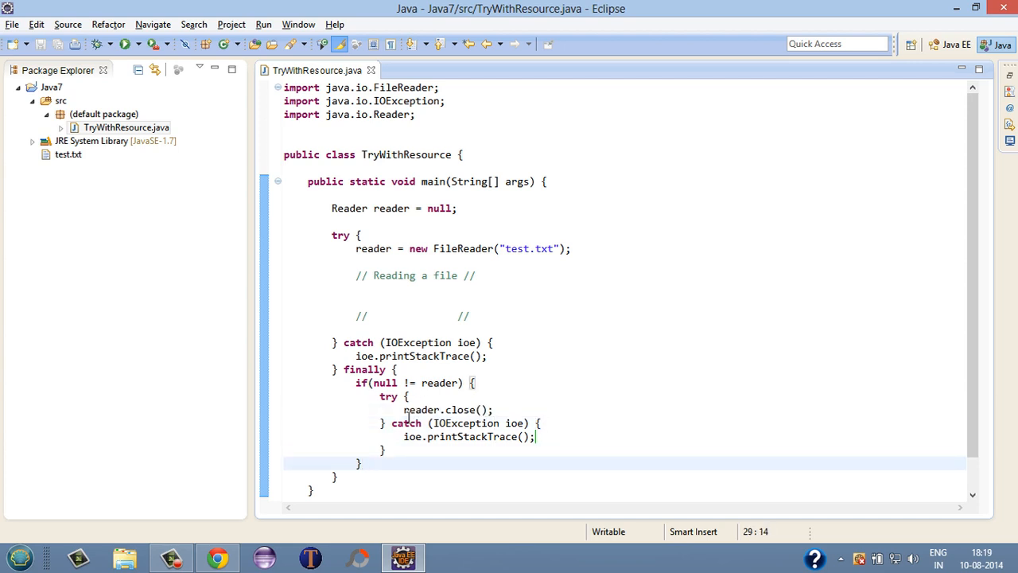
pyautogui.click(391, 207)
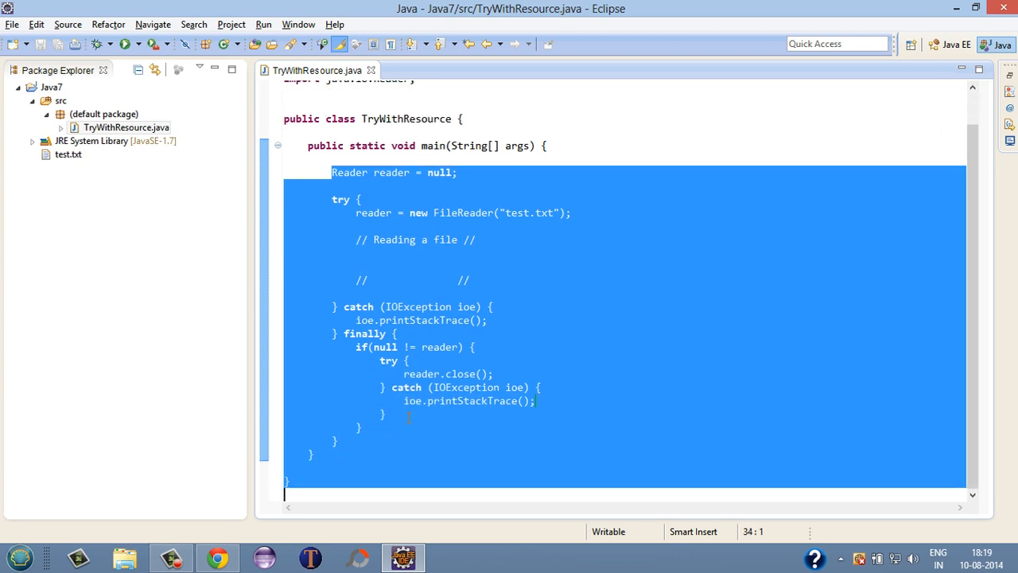
pyautogui.press('Delete')
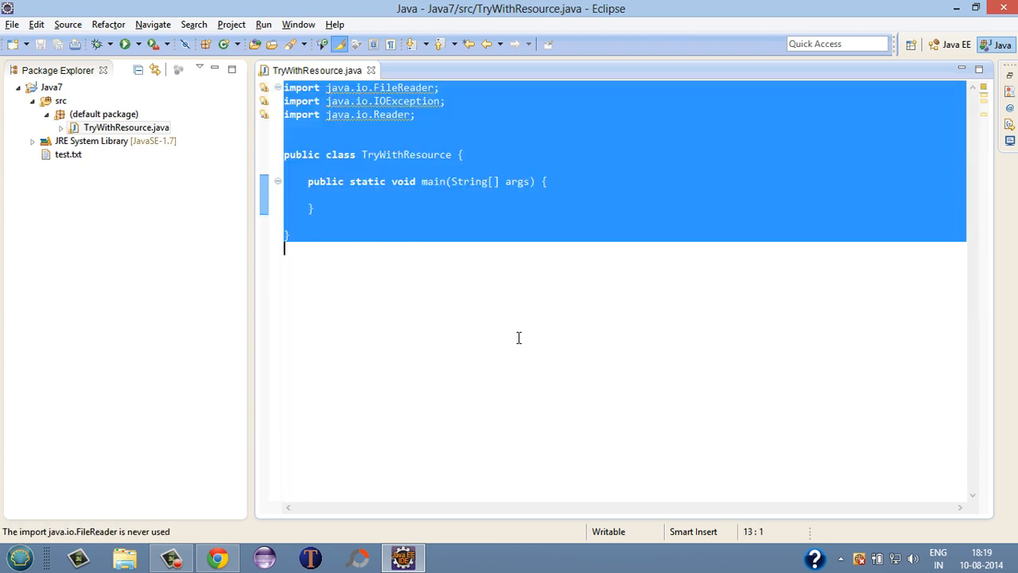
# - Delete the three now-unused import lines
pyautogui.click(579, 182)
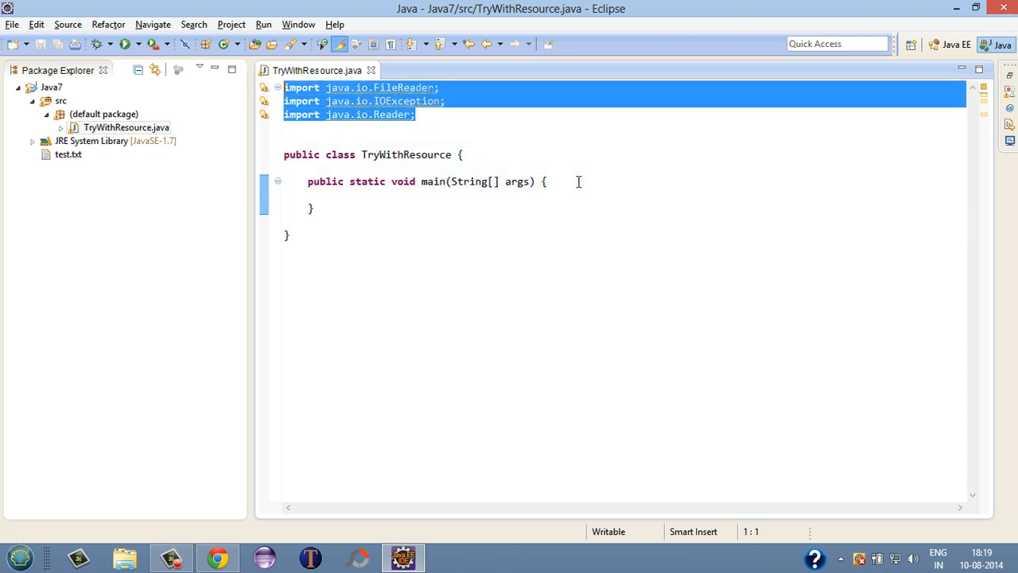
pyautogui.press('Delete')
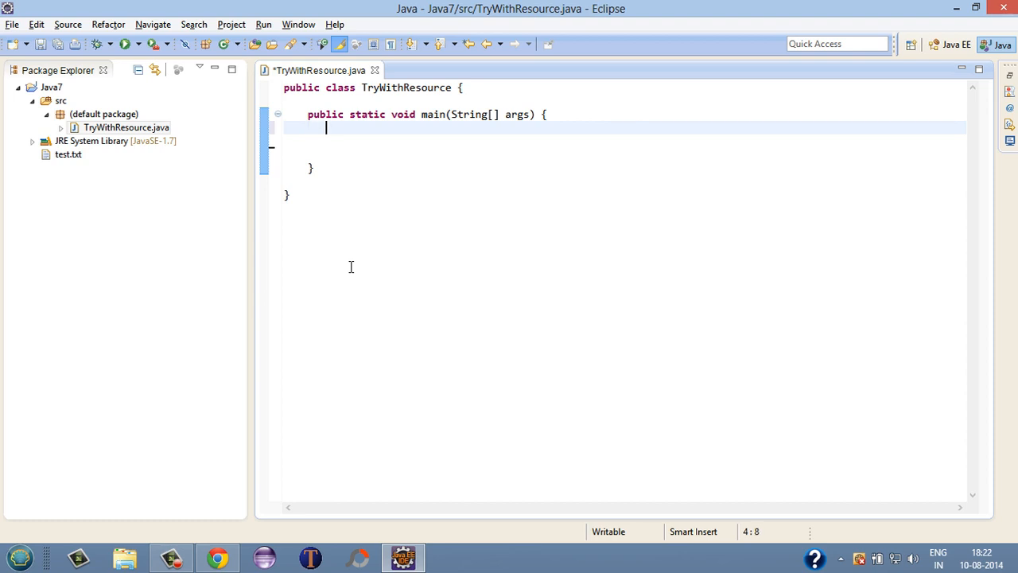
# - Begin a try-with-resources skeleton try() {} inside main
pyautogui.press('enter')
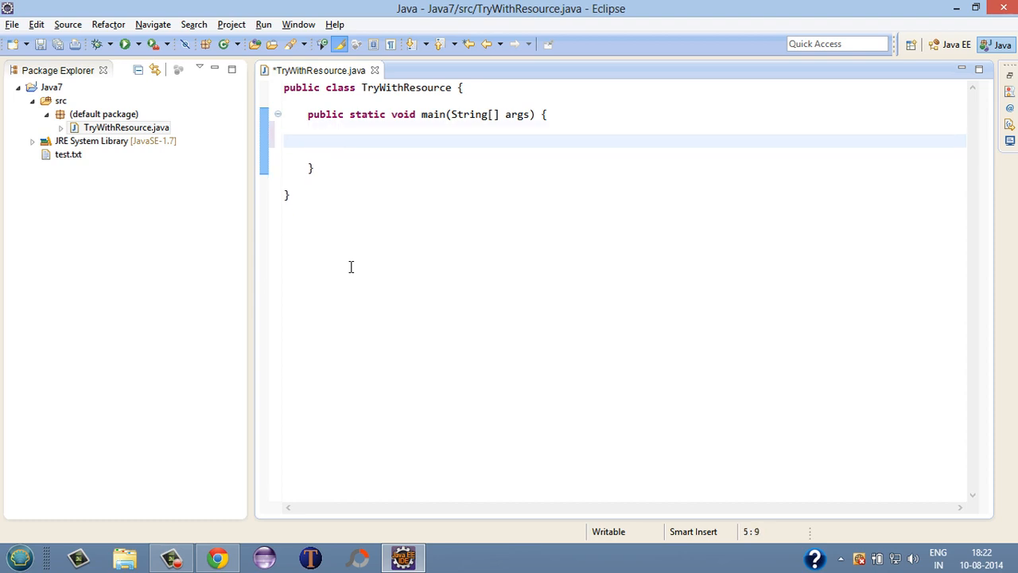
pyautogui.click(331, 140)
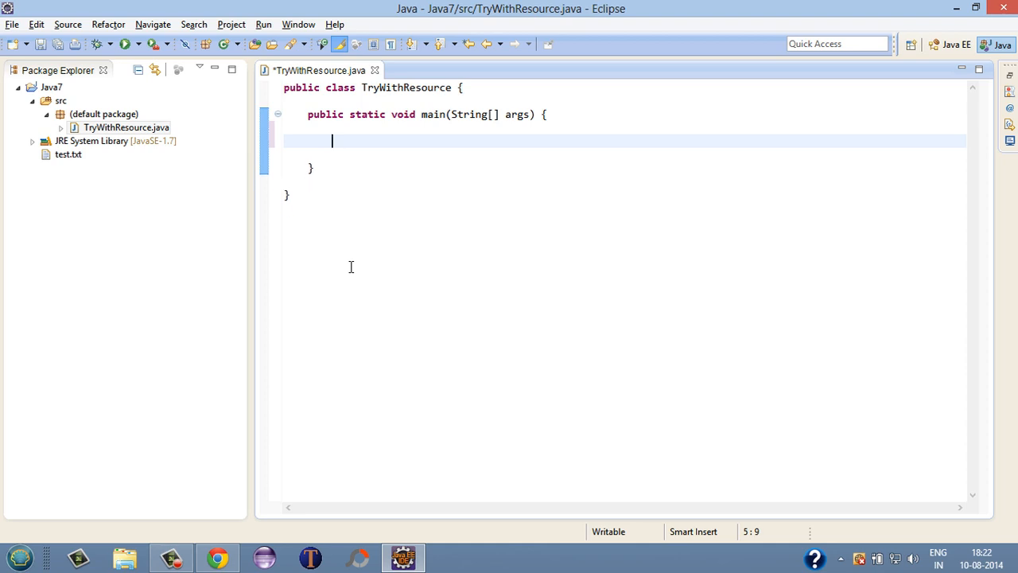
pyautogui.write('try')
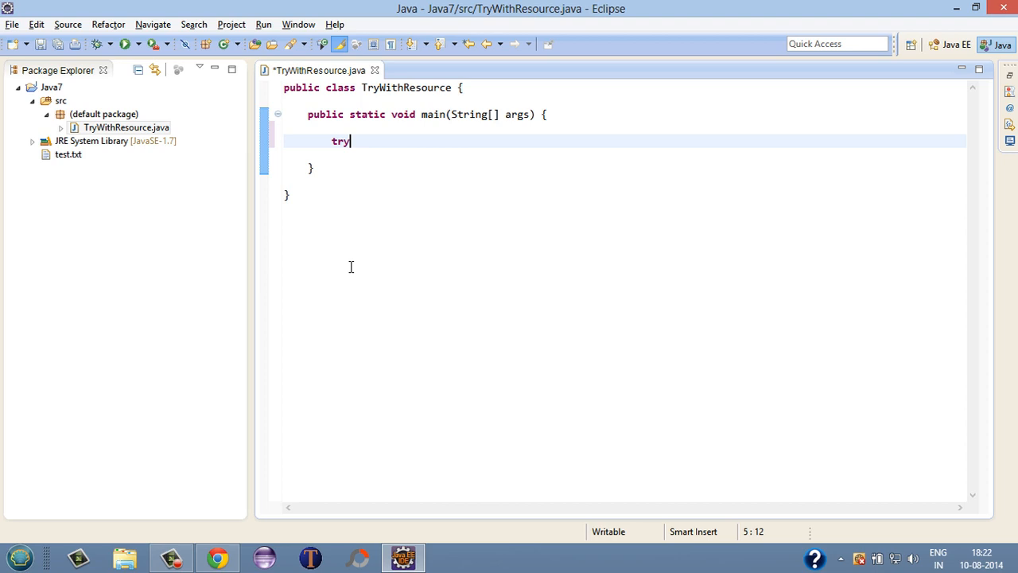
pyautogui.write('()')
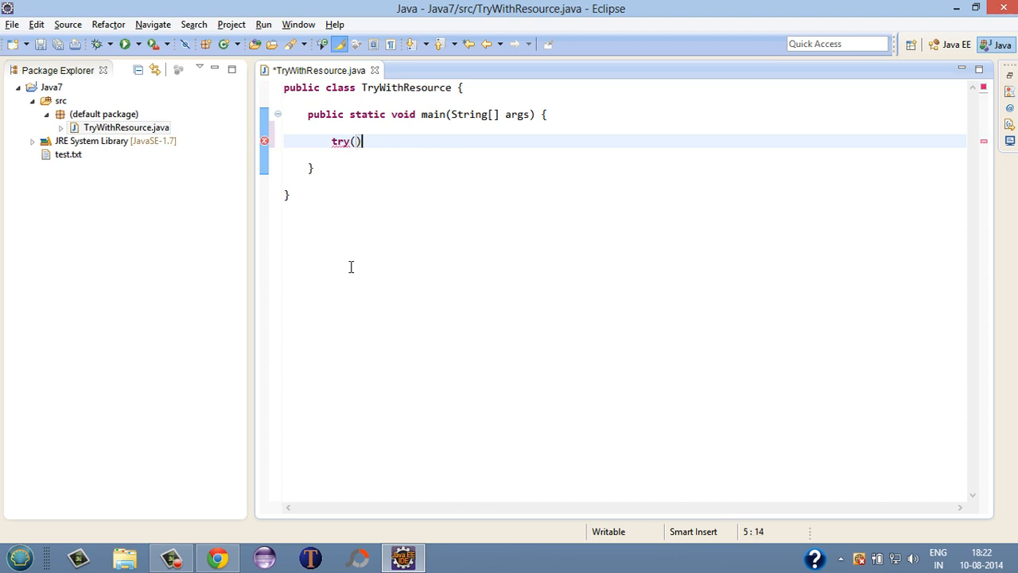
pyautogui.write('{}')
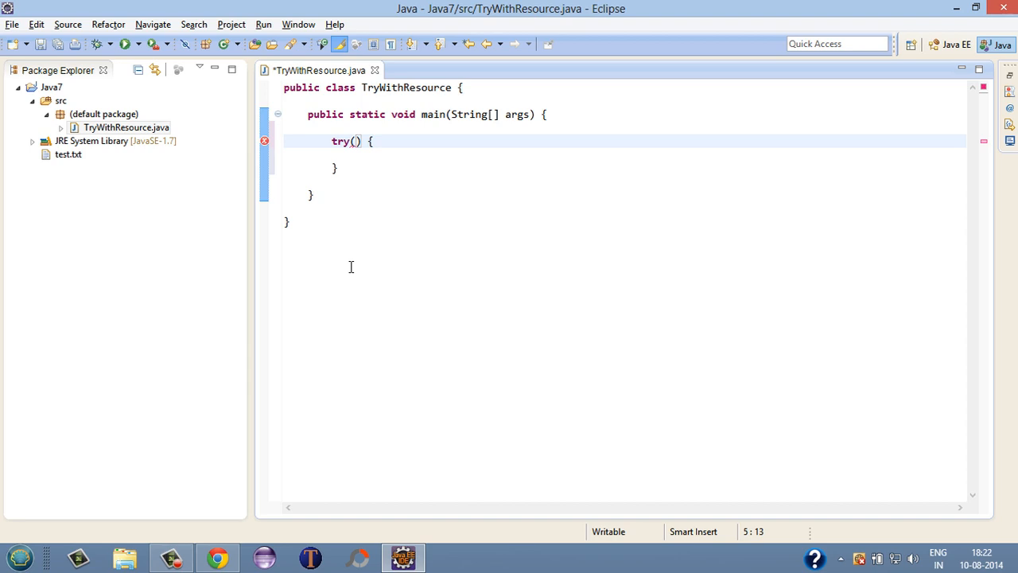
# - Declare the resource FileReader reader = new FileReader("test.txt"); in the try header
pyautogui.write('FileReader reade')
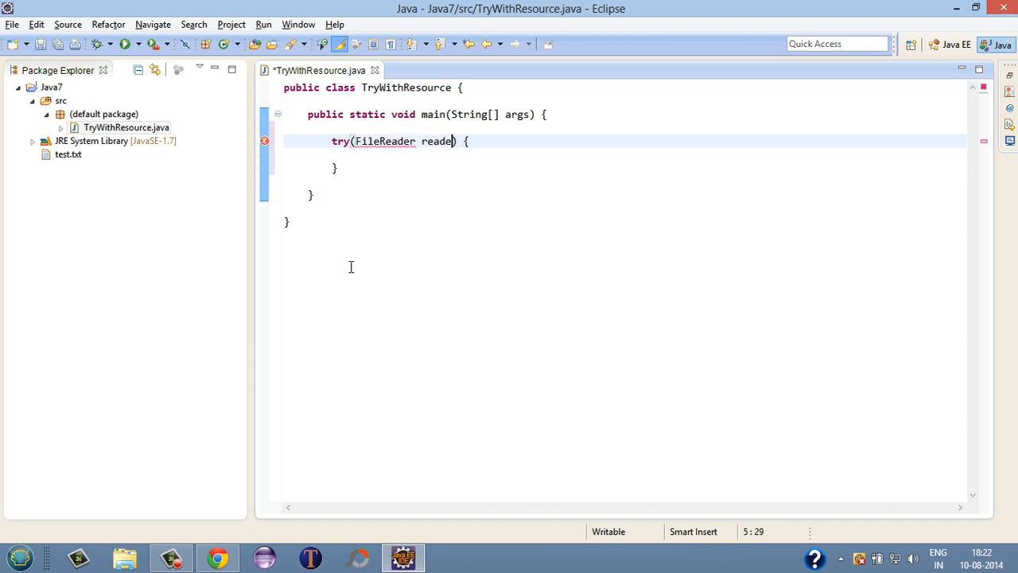
pyautogui.write('= new')
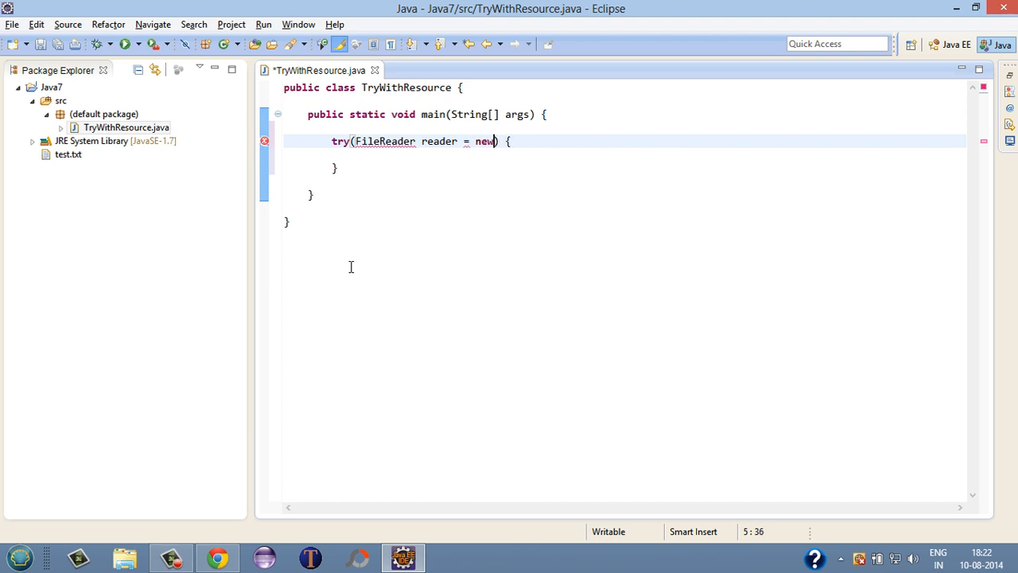
pyautogui.write('FileReader')
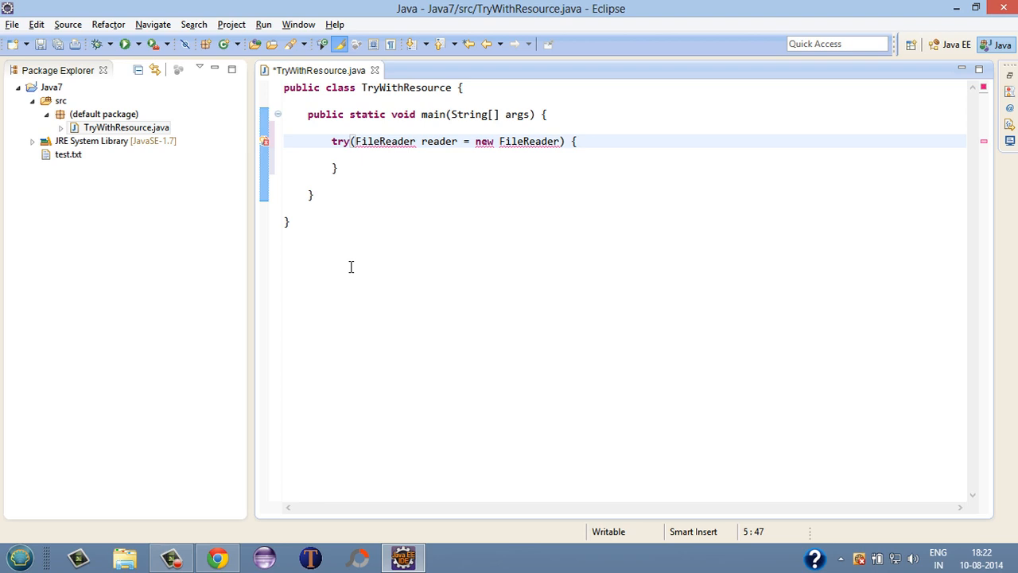
pyautogui.write('()')
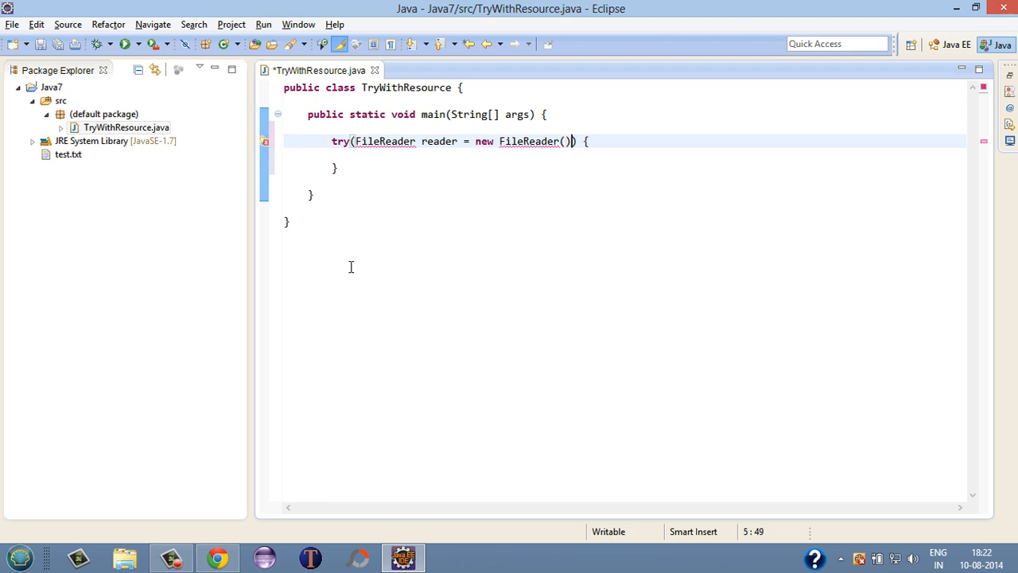
pyautogui.write(';')
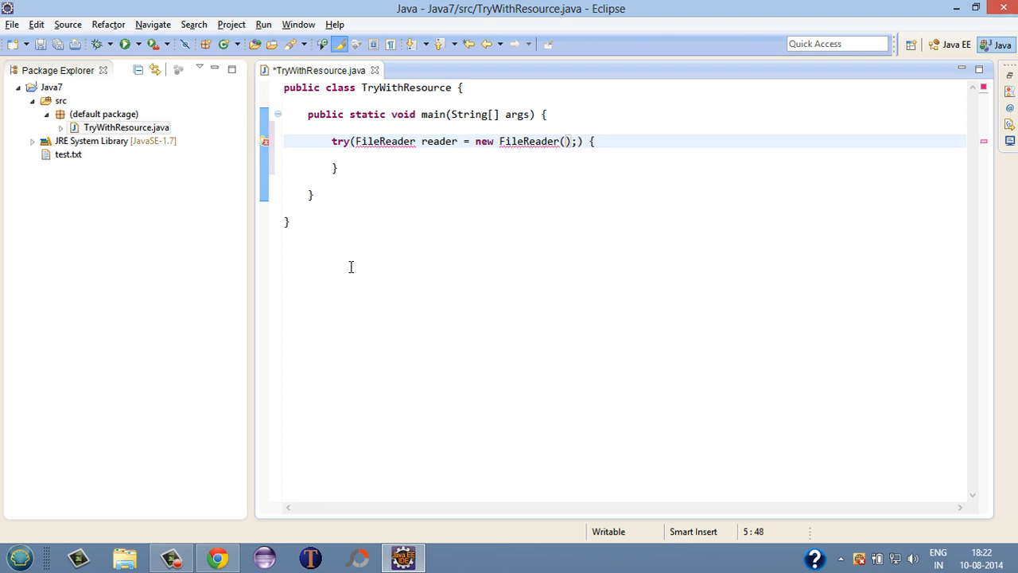
pyautogui.write('"test"')
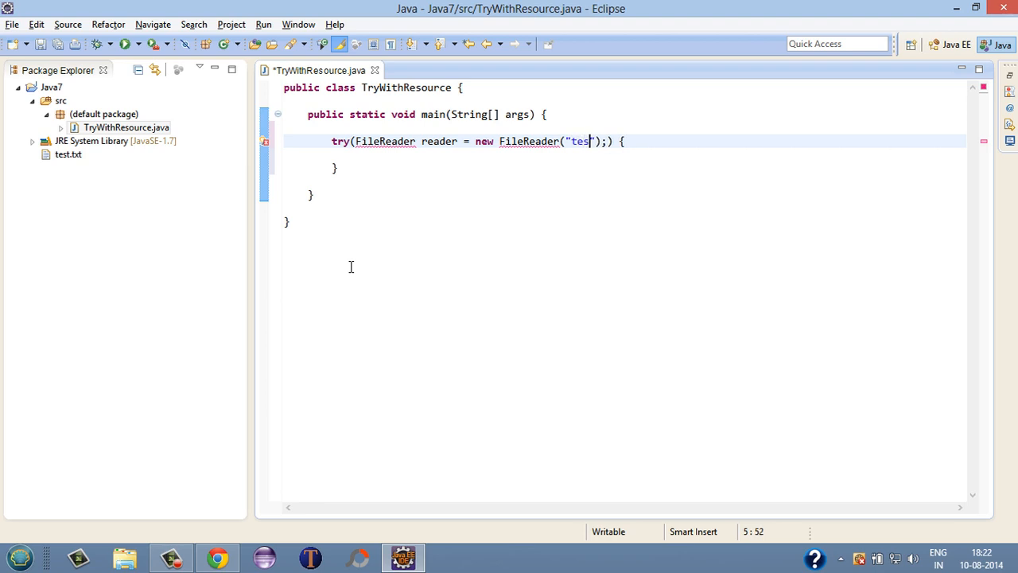
pyautogui.write('t.txt')
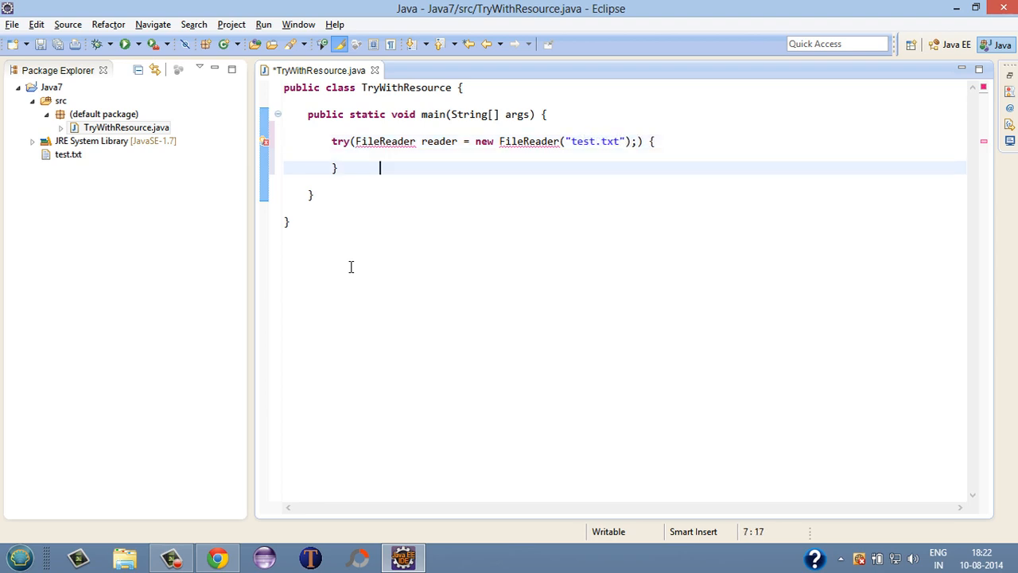
pyautogui.click(644, 140)
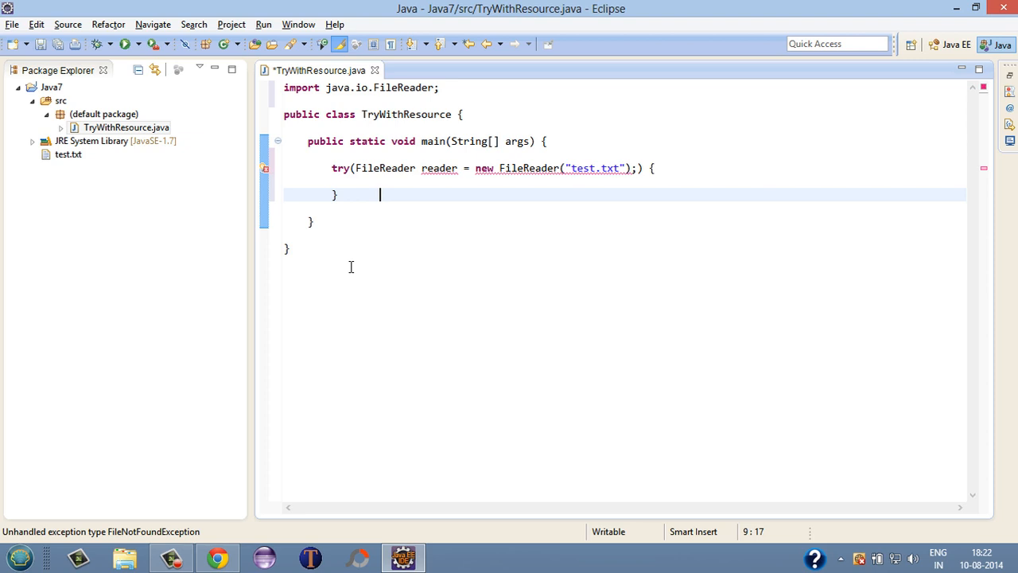
# - Add catch(Exception e) that prints e's stack trace
pyautogui.write('cat')
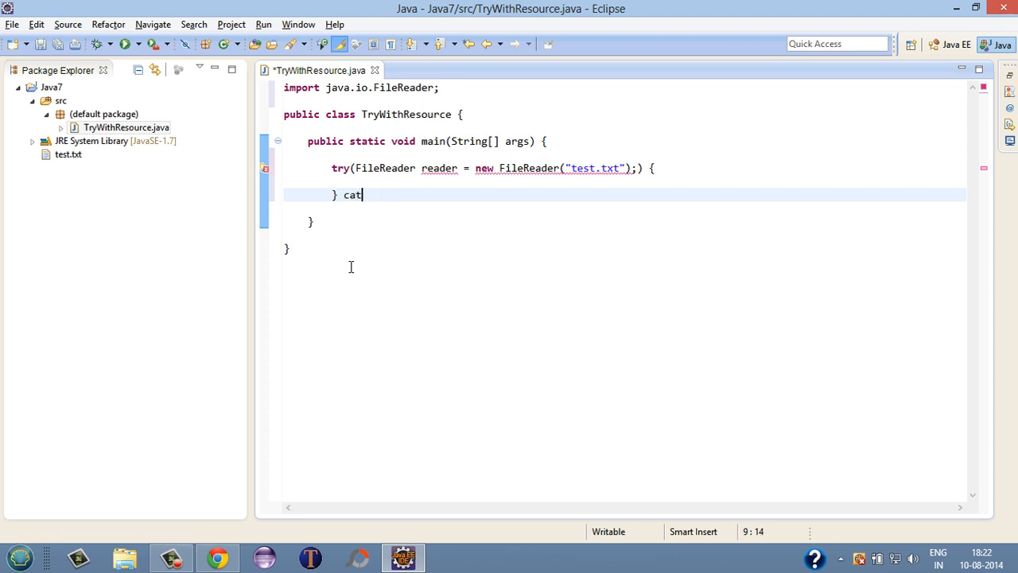
pyautogui.write('ch()')
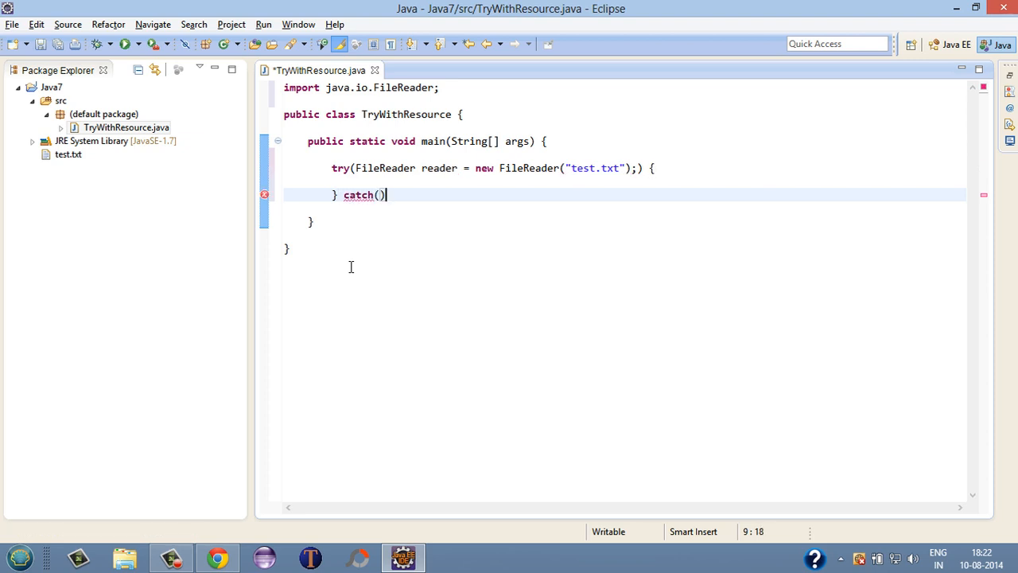
pyautogui.write('{')
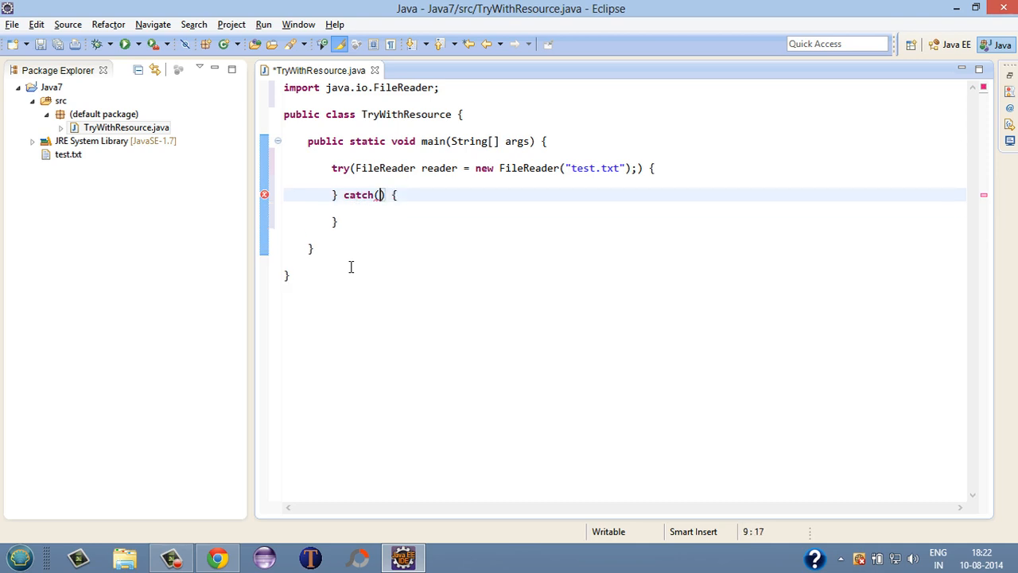
pyautogui.write('E')
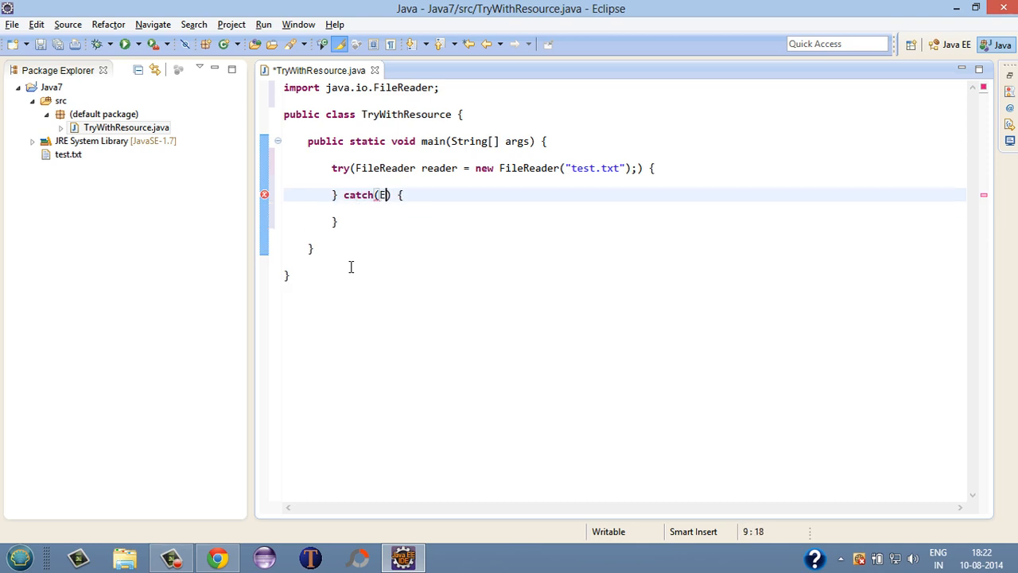
pyautogui.write('xception')
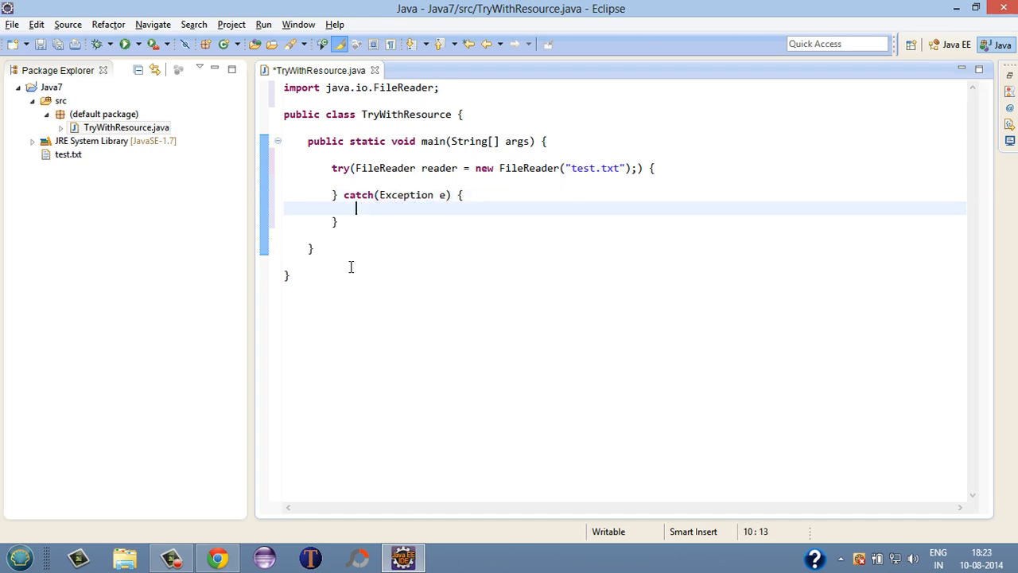
pyautogui.write('e.printStackTrace();')
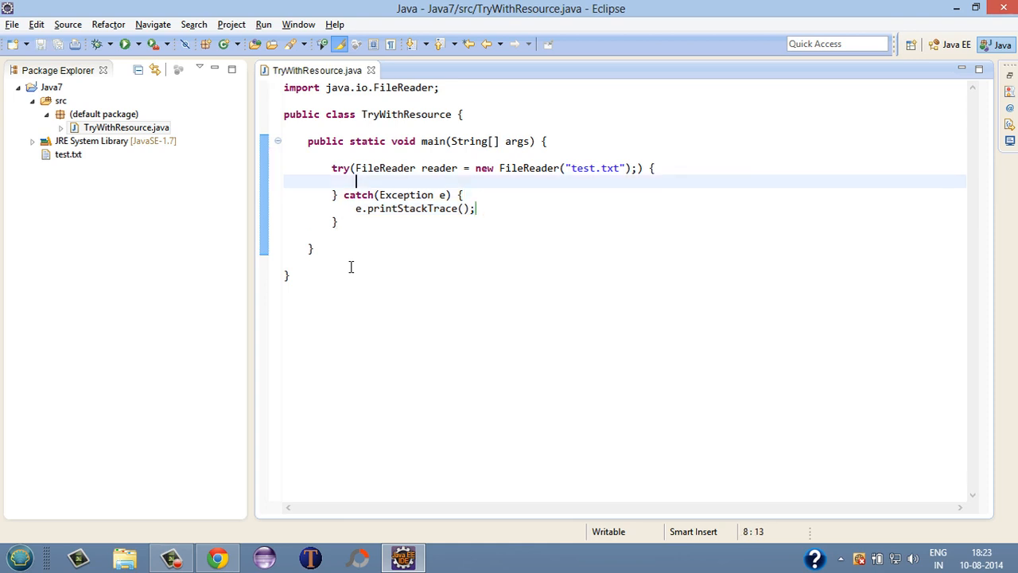
# - Add a '// File Reading Operations' comment in the try body and save the file
pyautogui.press('Return')
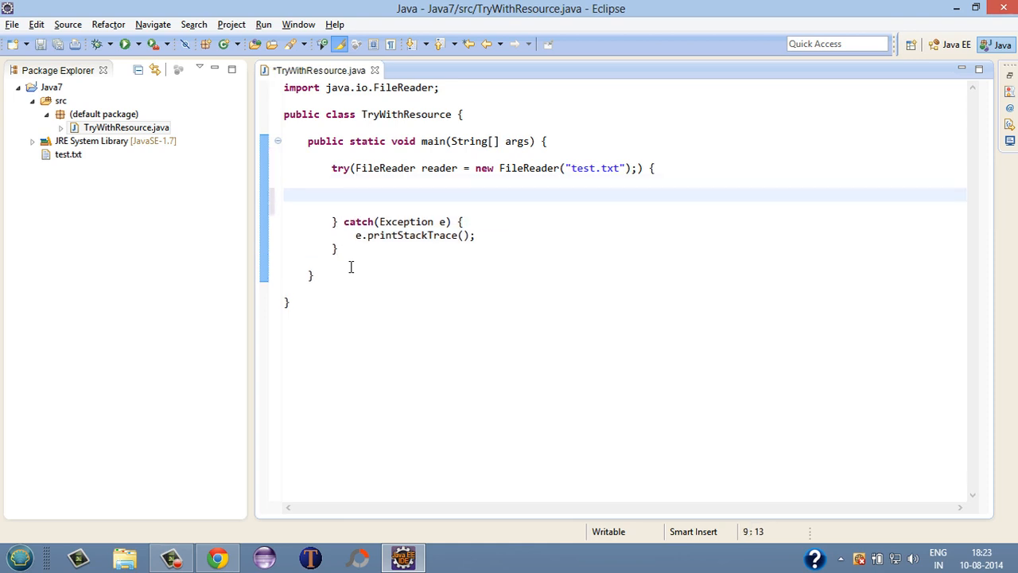
pyautogui.write('//')
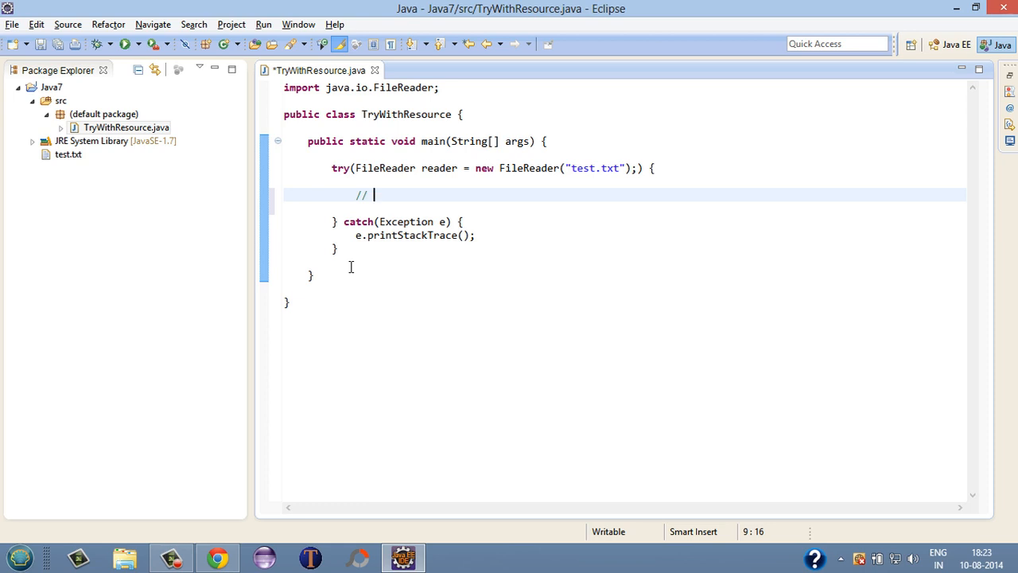
pyautogui.write('File')
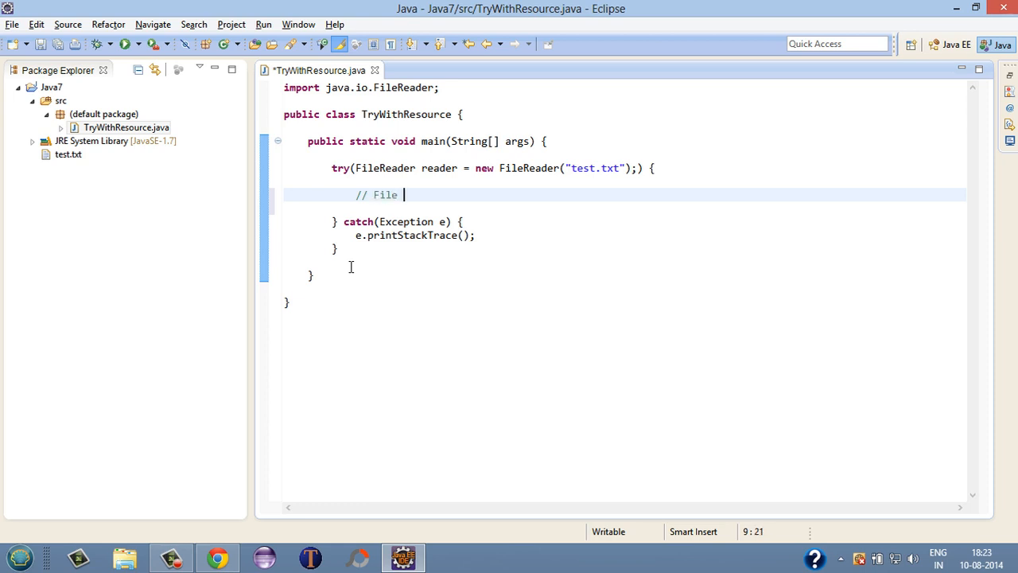
pyautogui.write('Reading Opera')
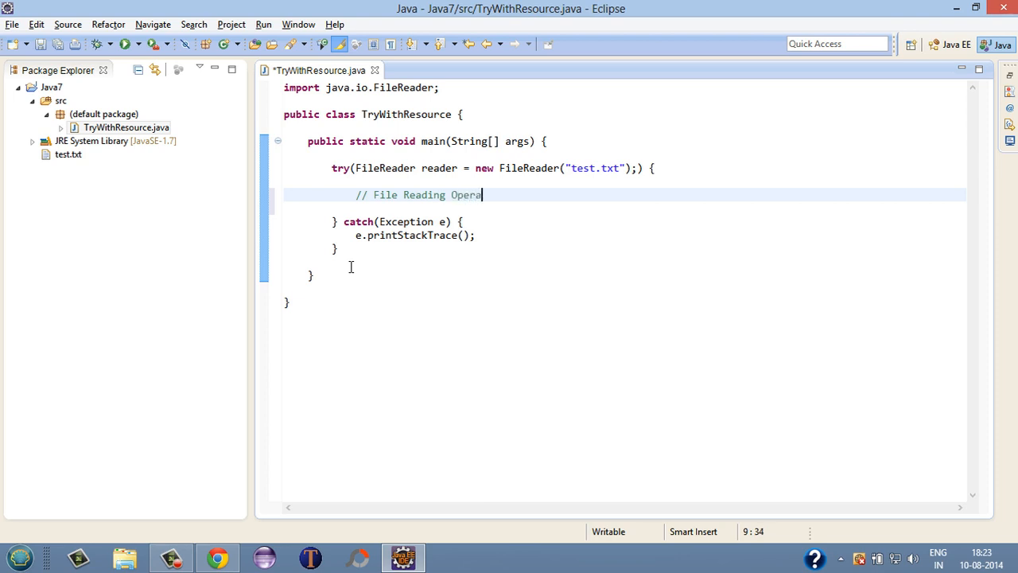
pyautogui.write('tions')
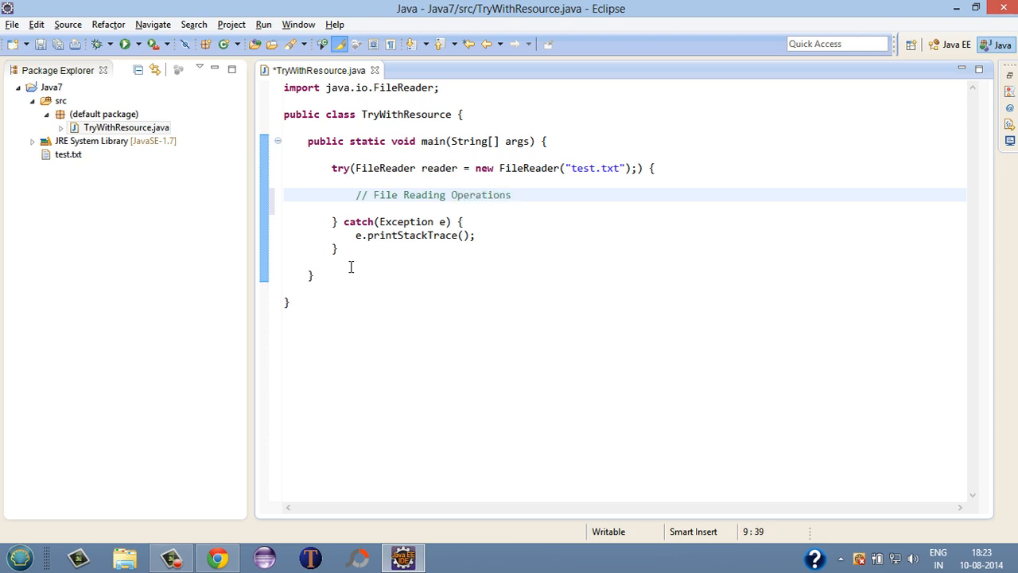
pyautogui.click(312, 276)
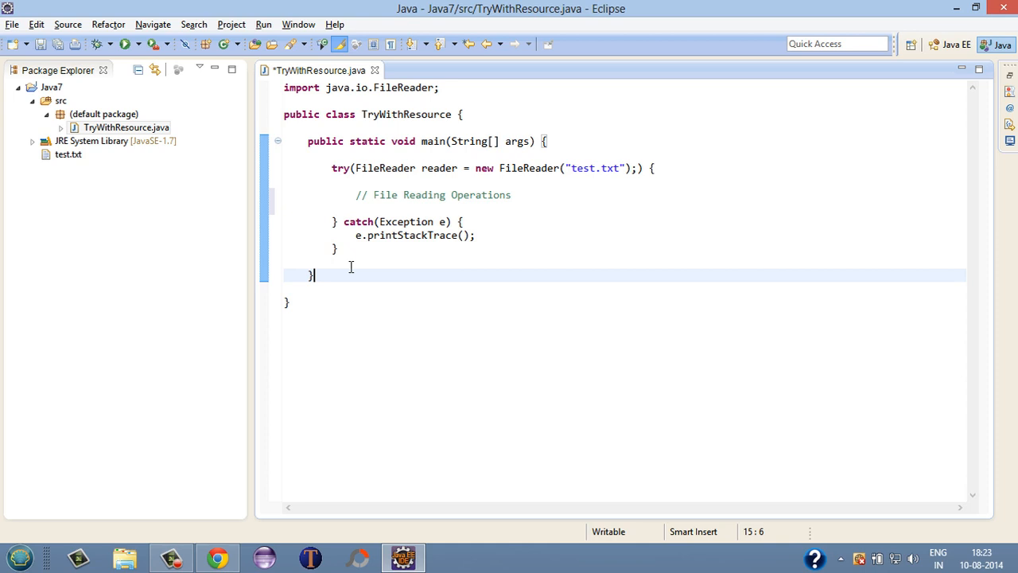
pyautogui.press('Return')
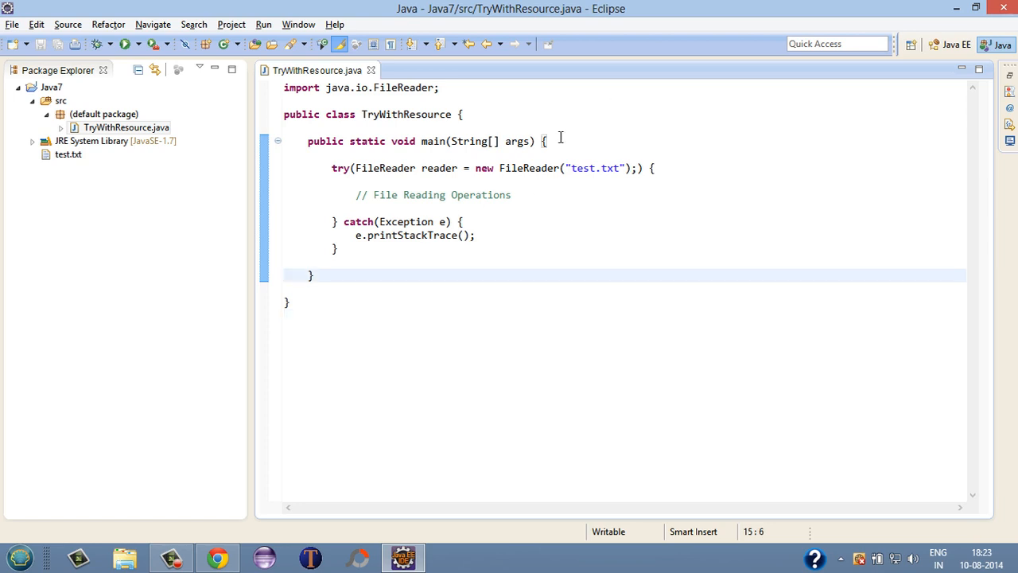
pyautogui.moveTo(385, 169)
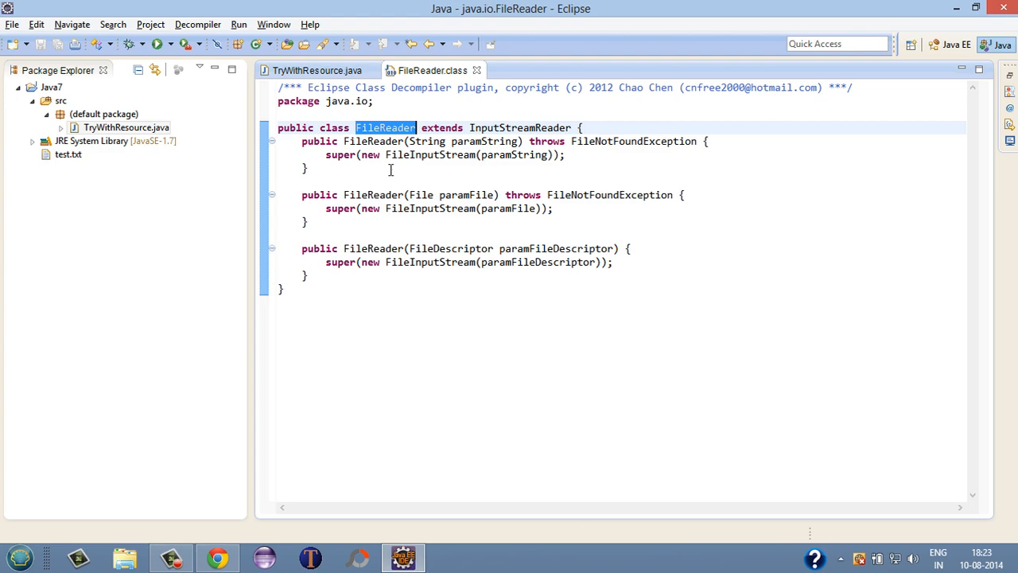
# - Follow FileReader to InputStreamReader, Reader and Closeable sources, revealing AutoCloseable
pyautogui.doubleClick(519, 128)
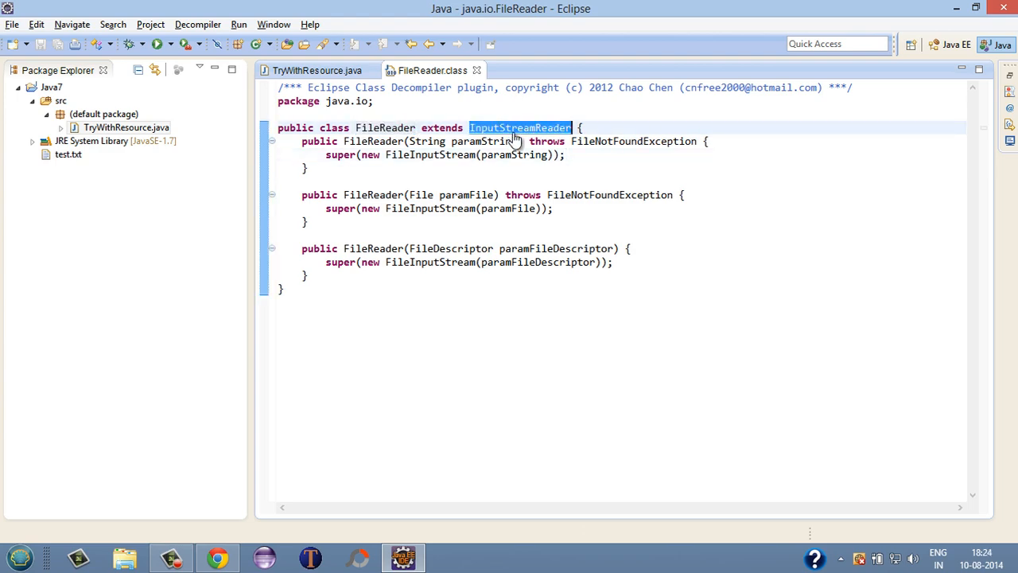
pyautogui.click(518, 127)
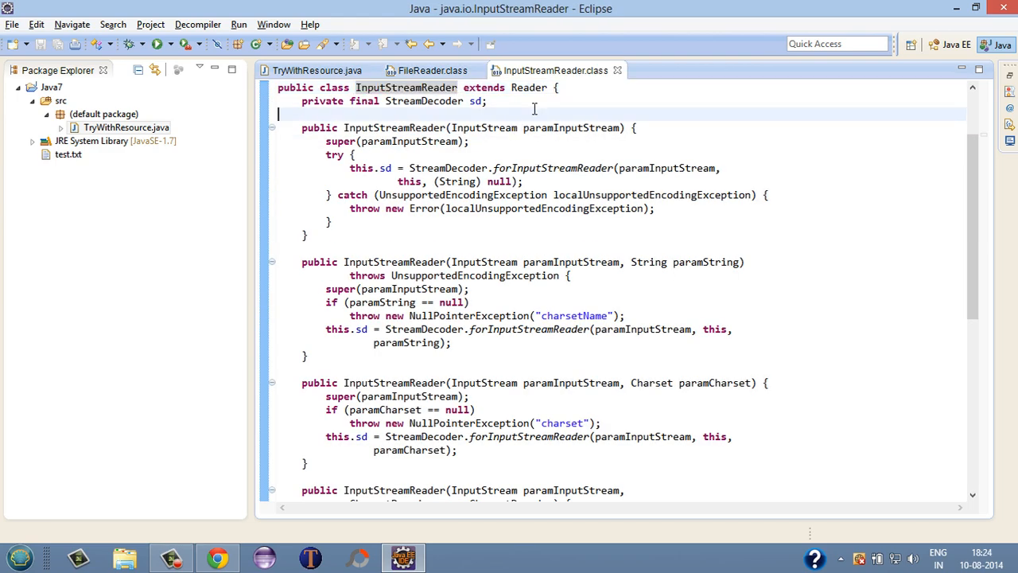
pyautogui.click(528, 88)
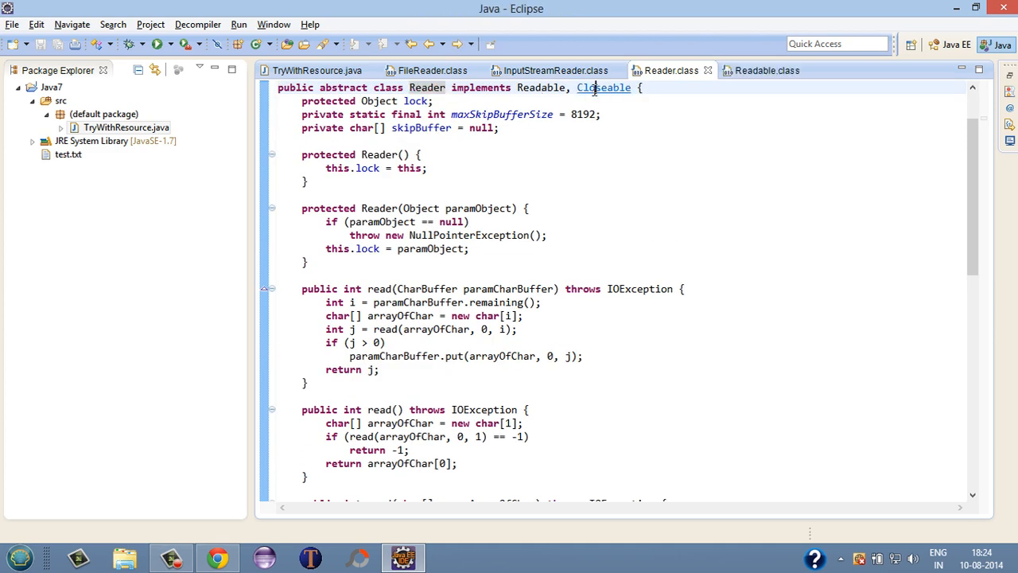
pyautogui.click(605, 88)
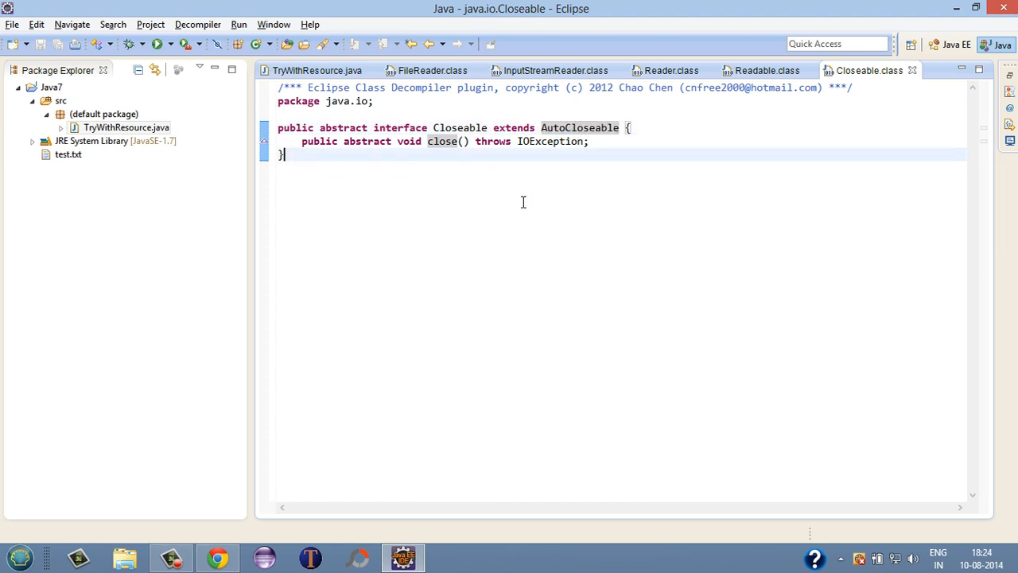
pyautogui.moveTo(449, 223)
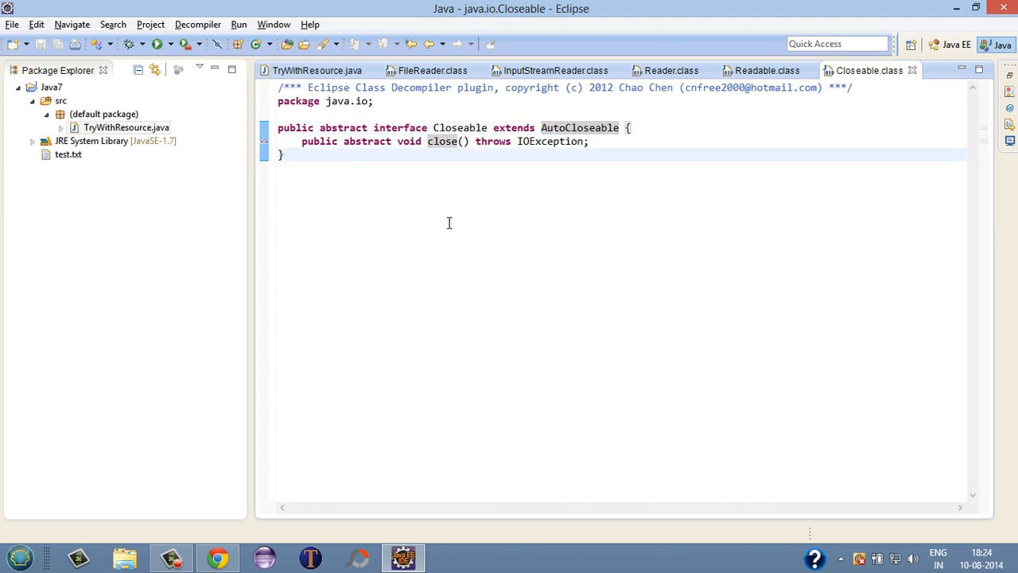